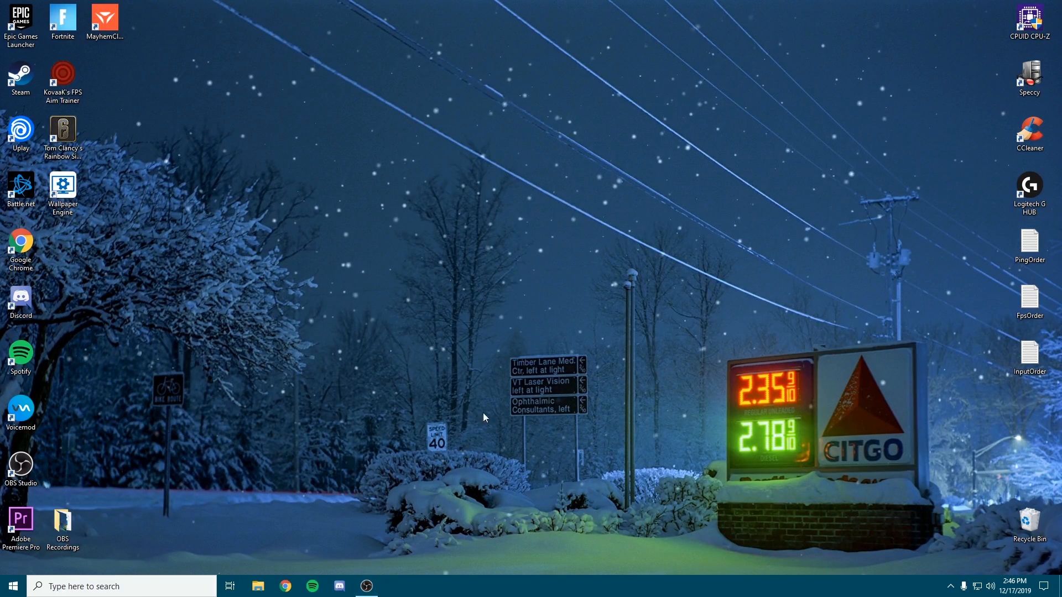
# - Reach the classic Mouse Properties dialog via Additional mouse options and close Settings
pyautogui.write('m')
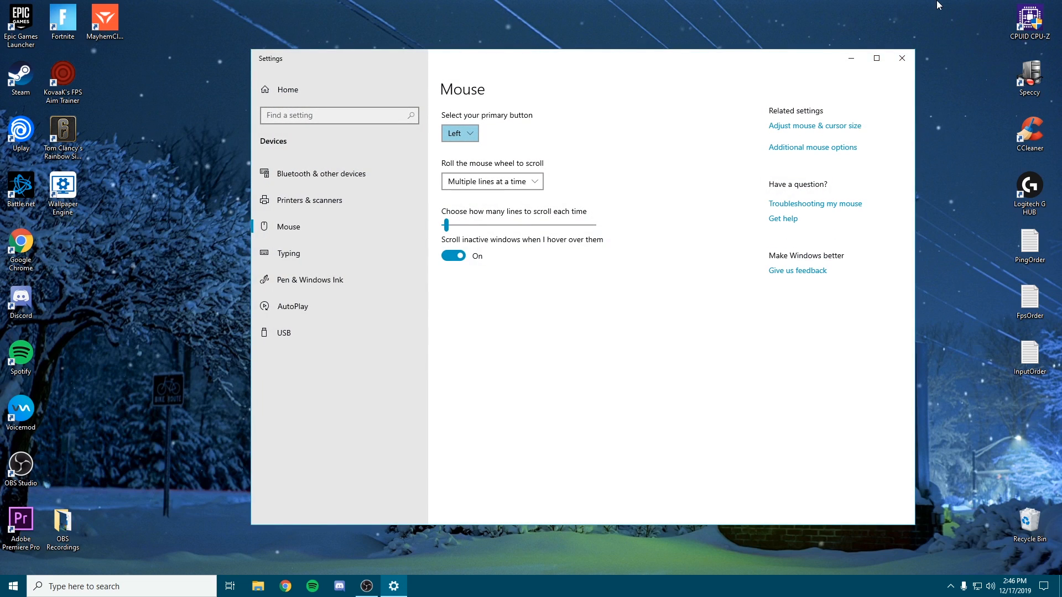
pyautogui.click(812, 147)
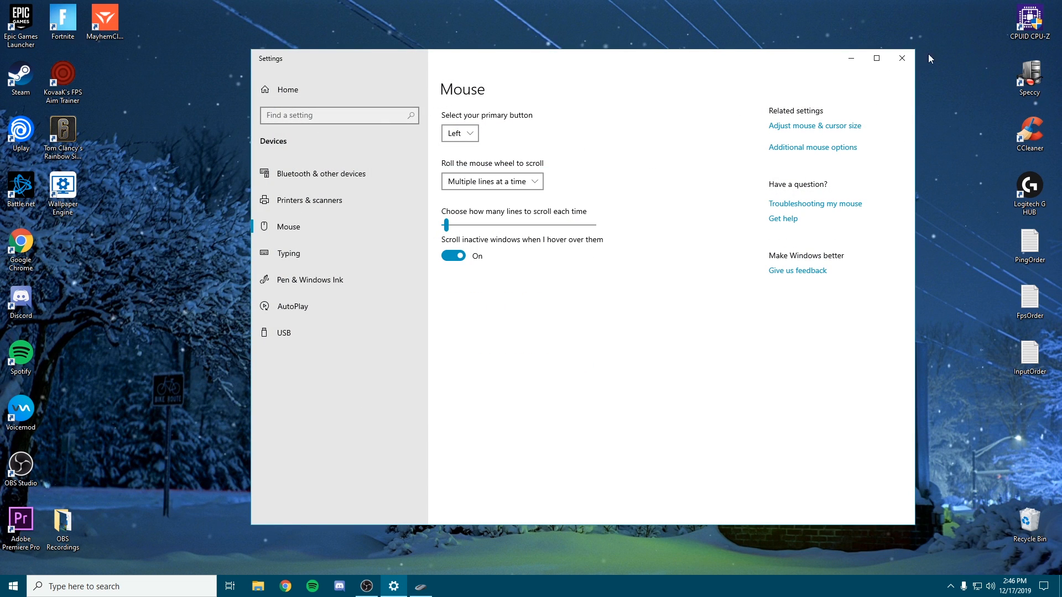
pyautogui.click(813, 147)
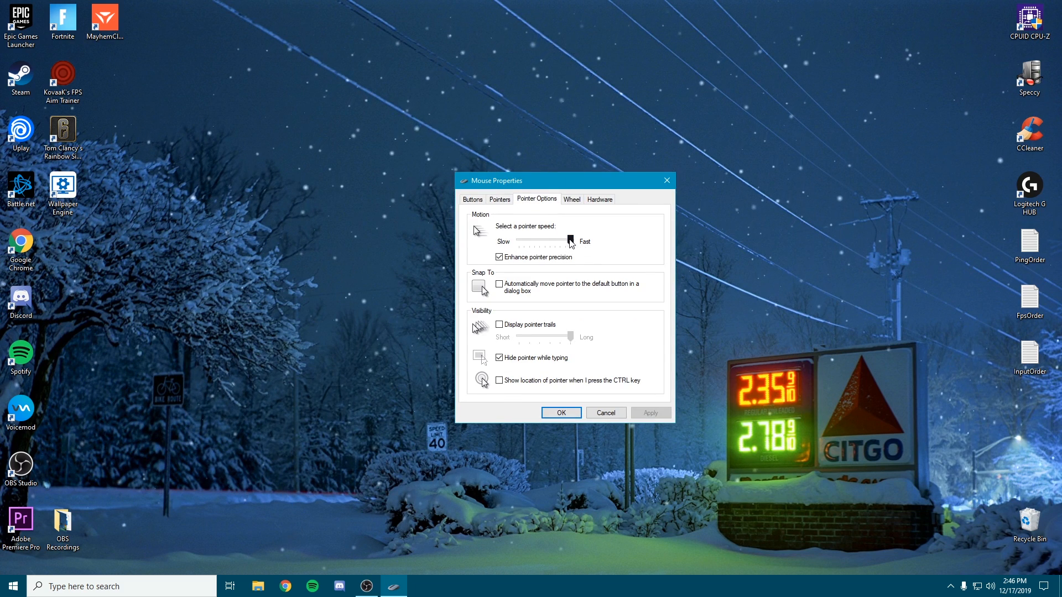
# - Drag the pointer speed slider down to Slow, then up to the middle notch
pyautogui.moveTo(571, 242); pyautogui.dragTo(520, 241)
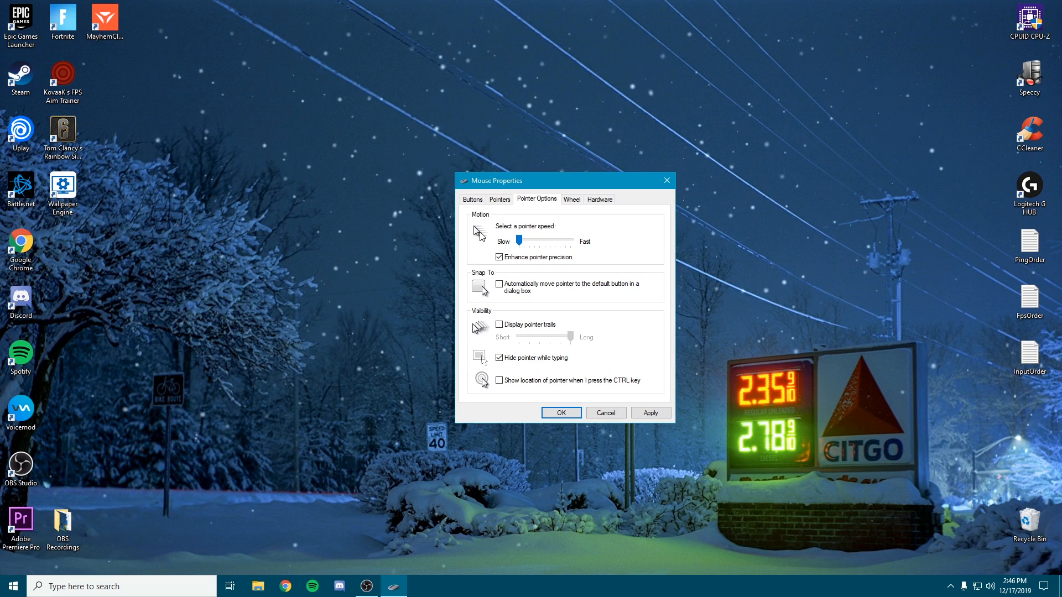
pyautogui.moveTo(521, 240); pyautogui.dragTo(541, 240)
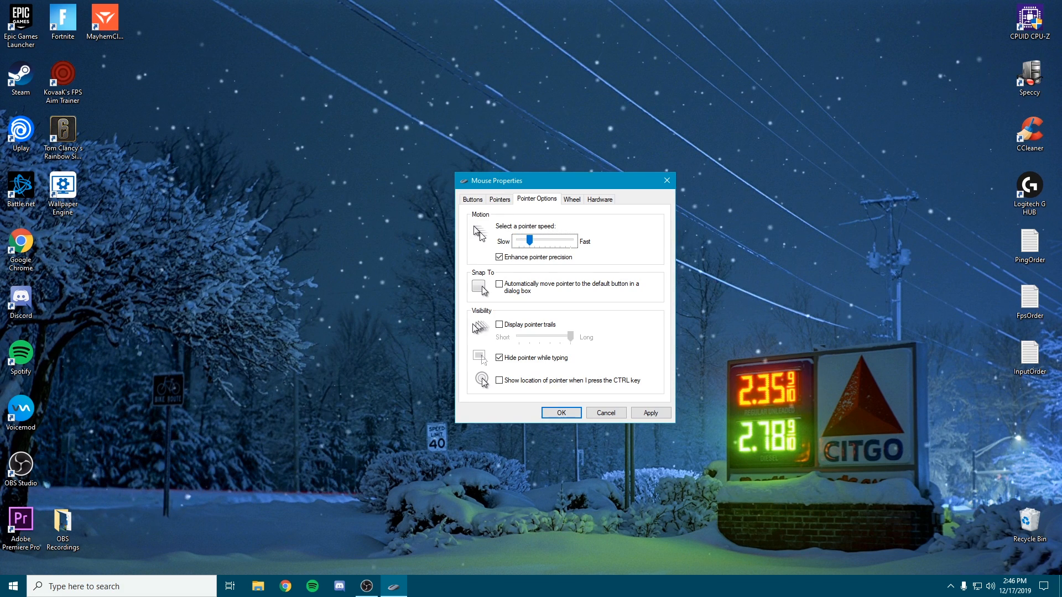
pyautogui.moveTo(523, 240); pyautogui.dragTo(536, 240)
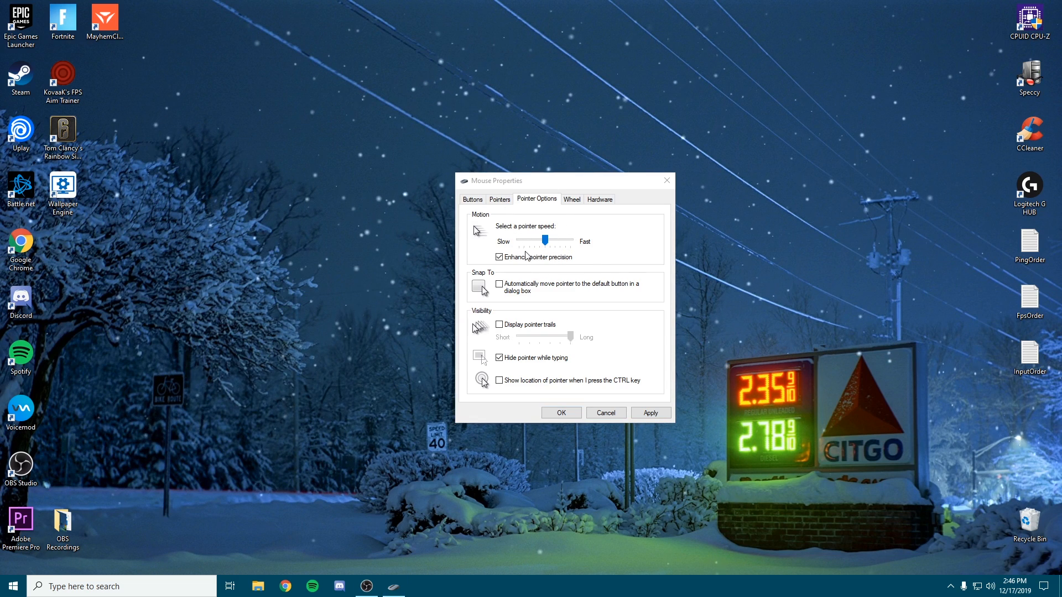
pyautogui.moveTo(749, 228)
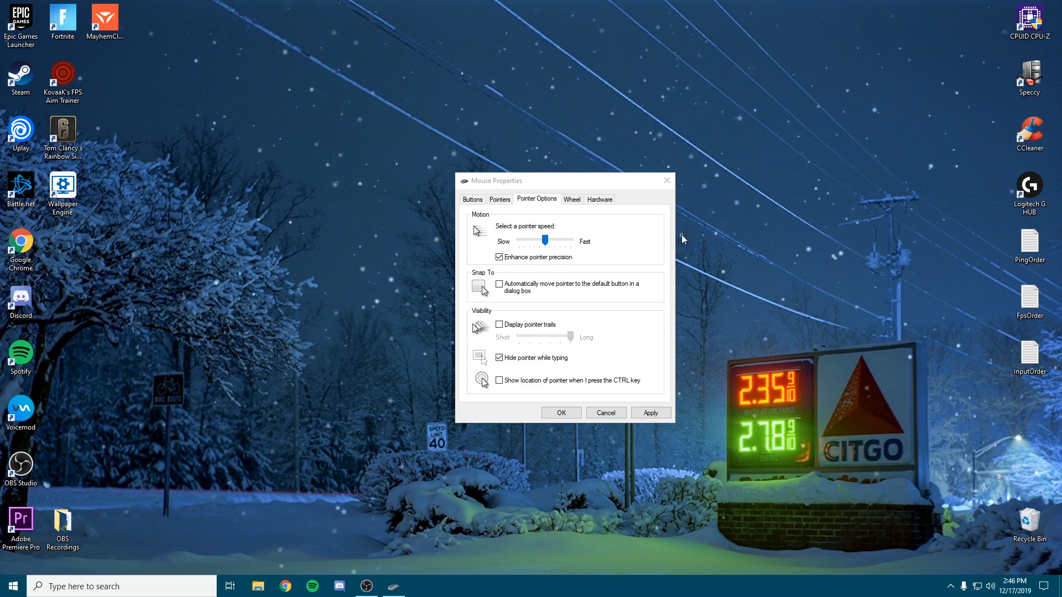
# - Uncheck Enhance pointer precision and confirm with OK to close Mouse Properties
pyautogui.click(499, 257)
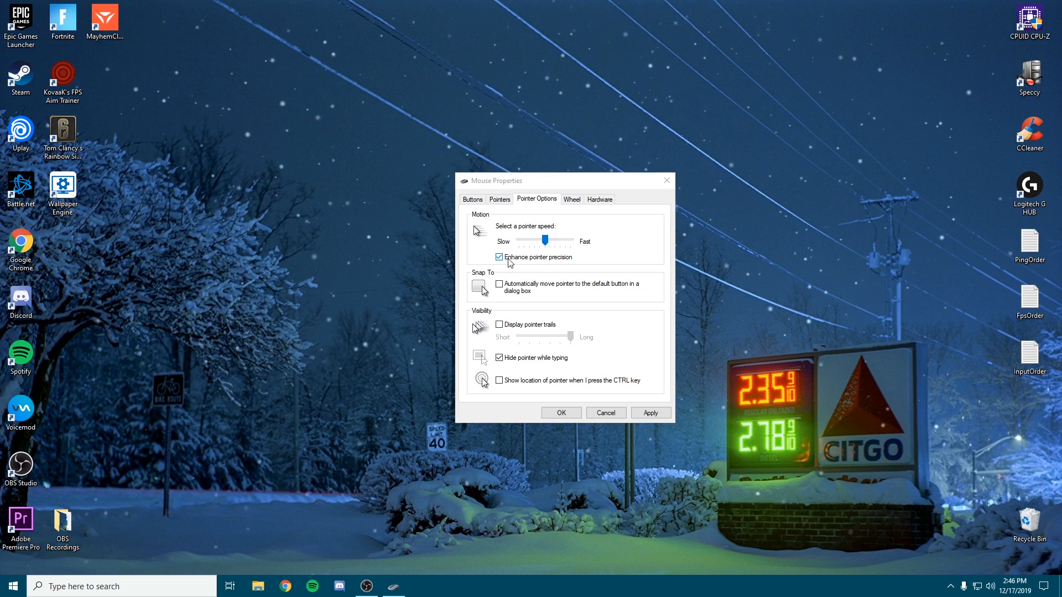
pyautogui.click(499, 256)
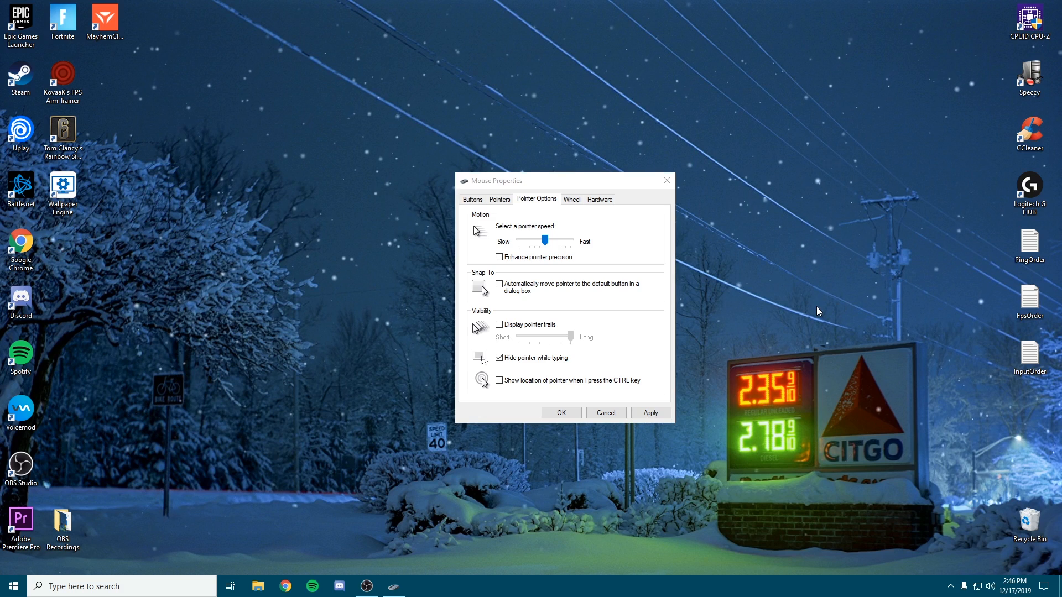
pyautogui.moveTo(272, 121)
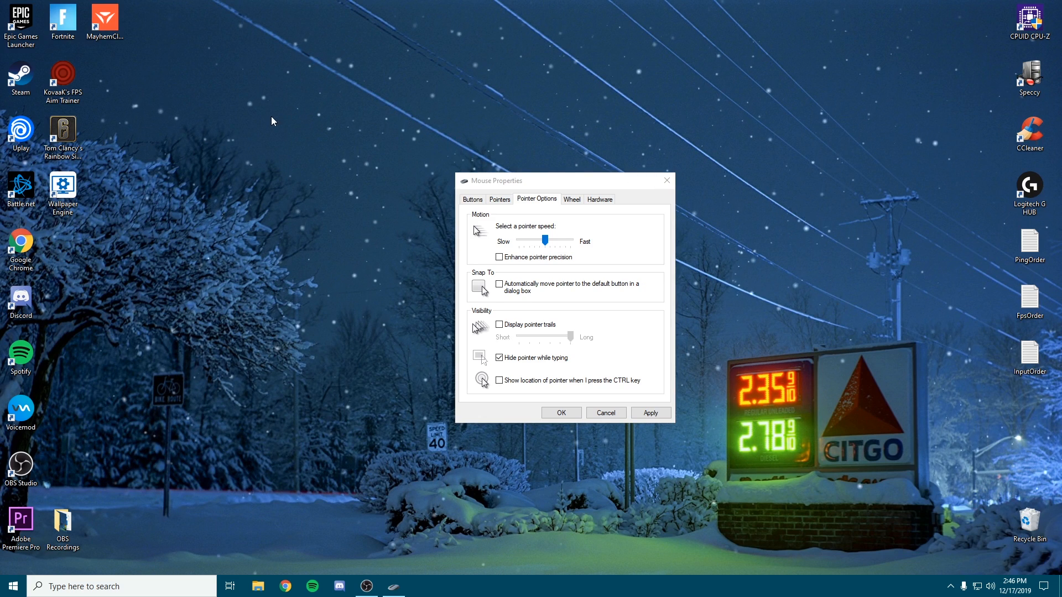
pyautogui.moveTo(361, 213)
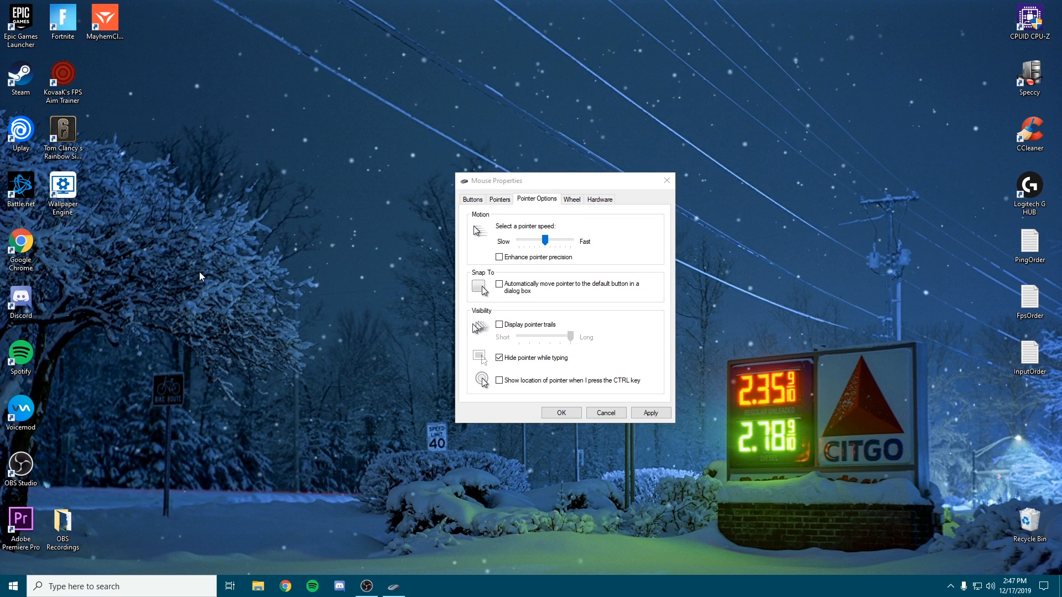
pyautogui.moveTo(214, 159)
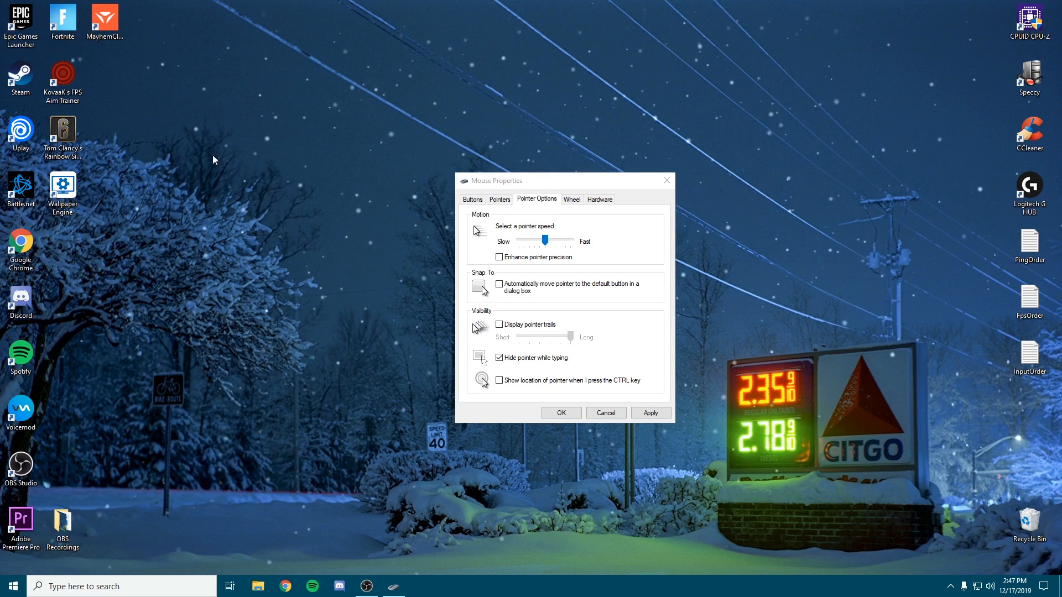
pyautogui.moveTo(216, 351)
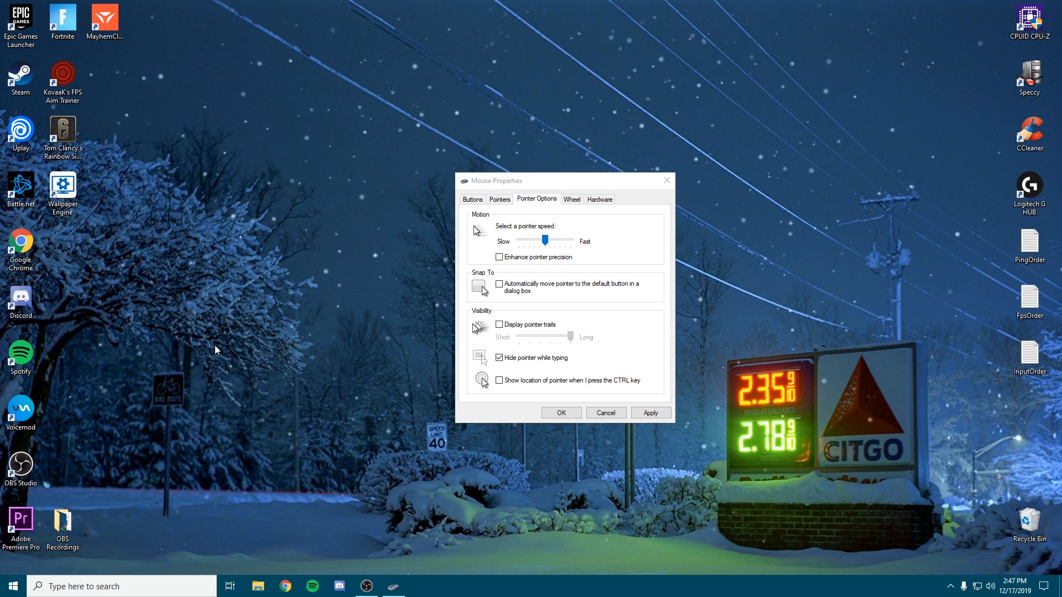
pyautogui.moveTo(239, 354)
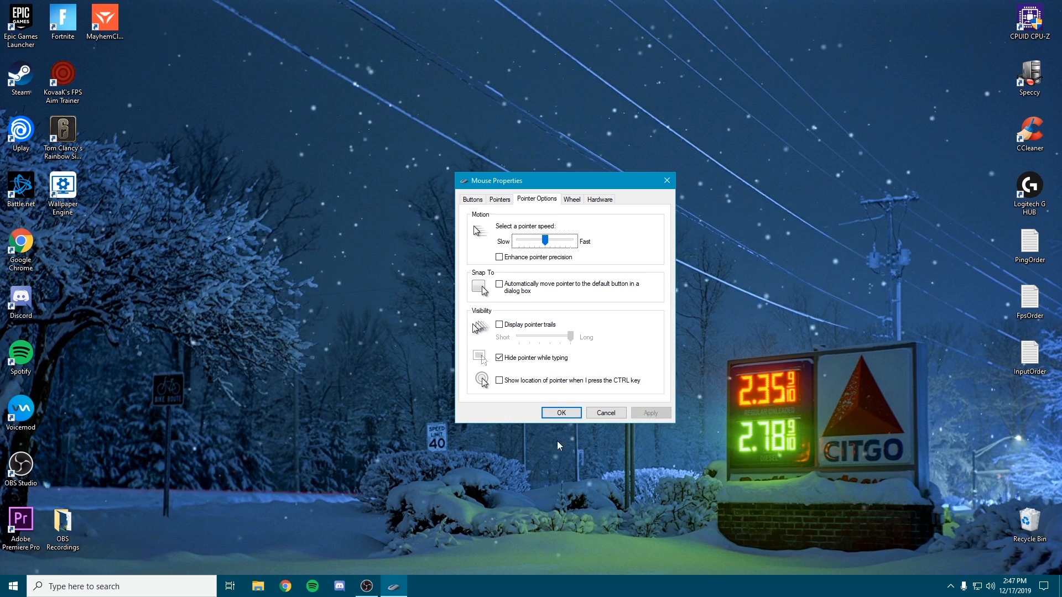
pyautogui.click(561, 412)
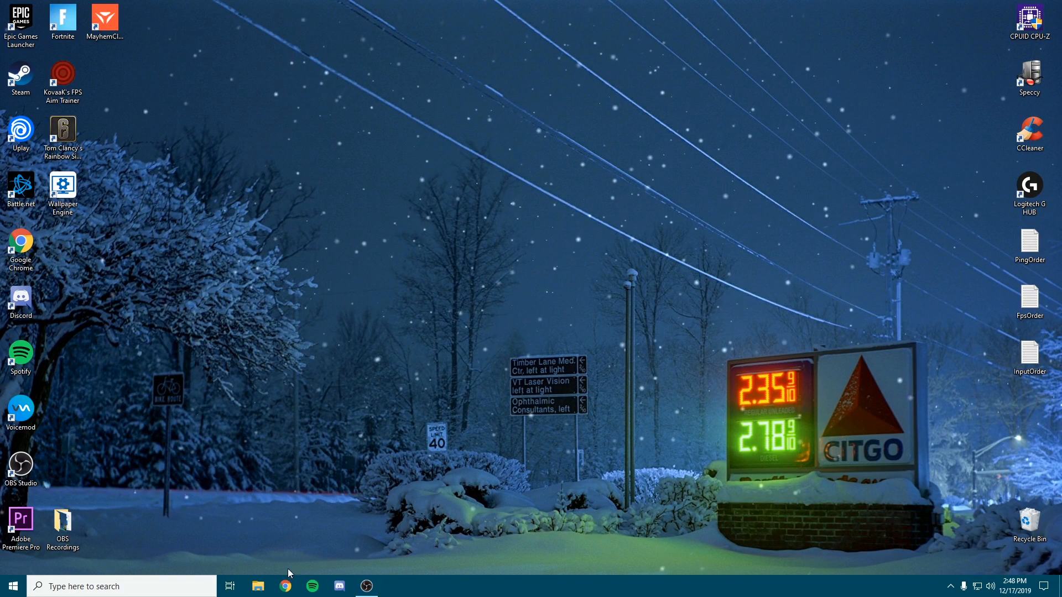
# - Bring up the MarkC acceleration fix page in Chrome and zoom in to download the ZIP
pyautogui.click(286, 586)
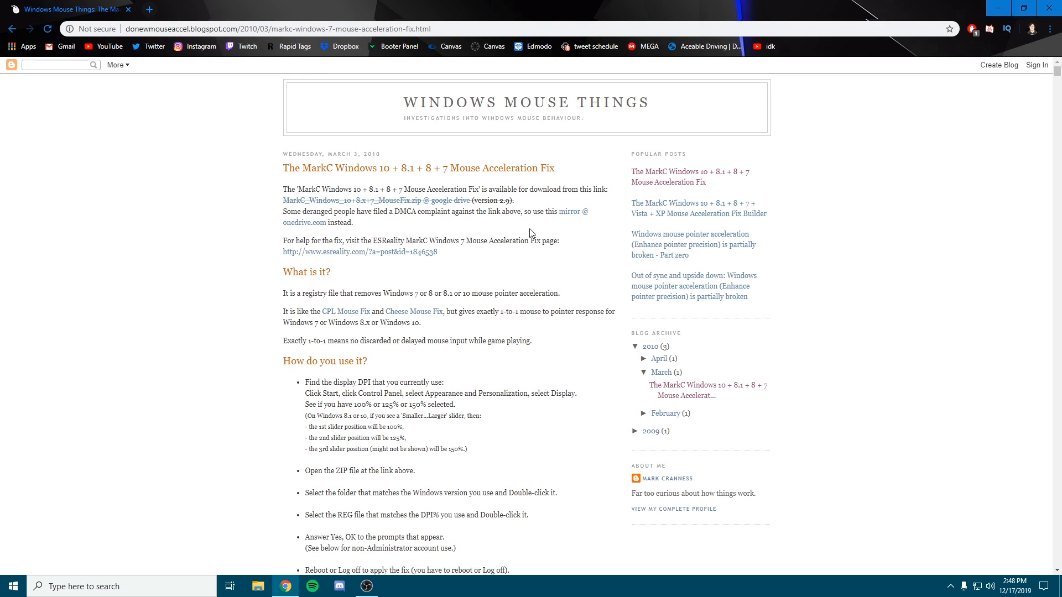
pyautogui.press('ctrl+plus')
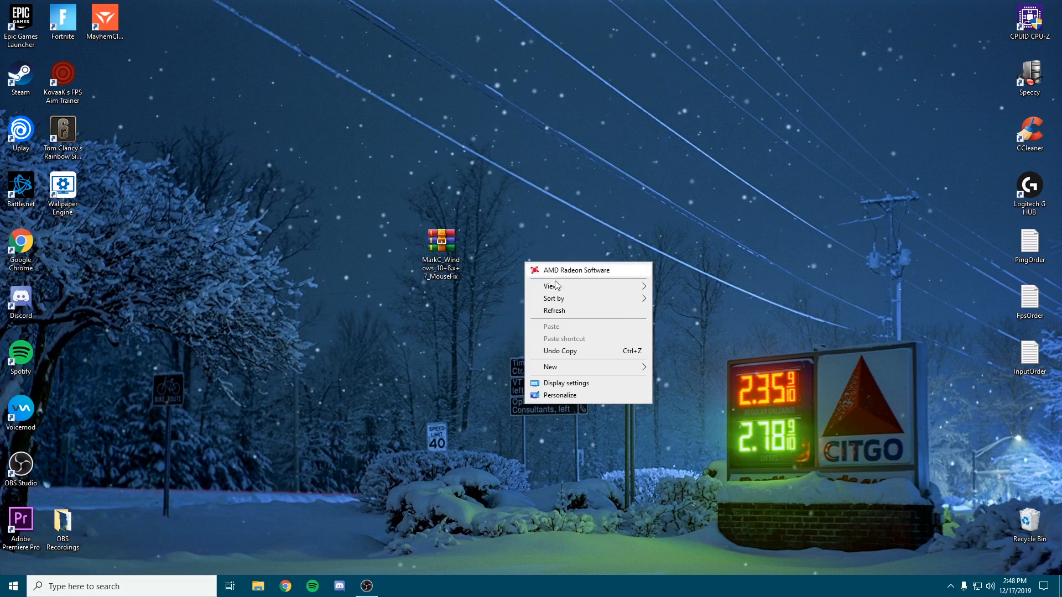
# - Create a new desktop folder named 'mouse' for the MarkC ZIP
pyautogui.click(555, 235)
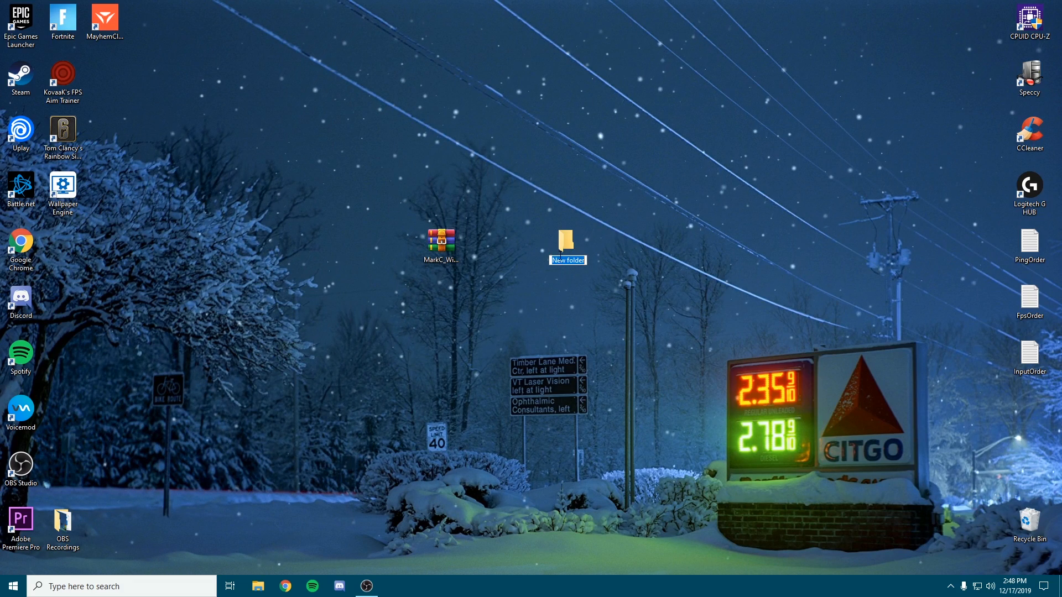
pyautogui.write('mouse')
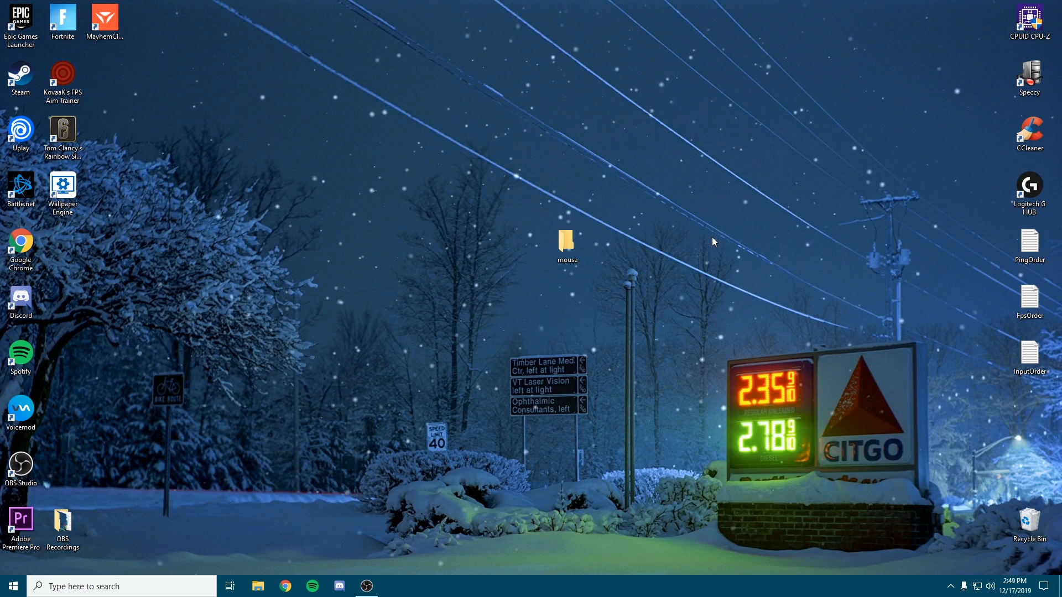
pyautogui.doubleClick(566, 242)
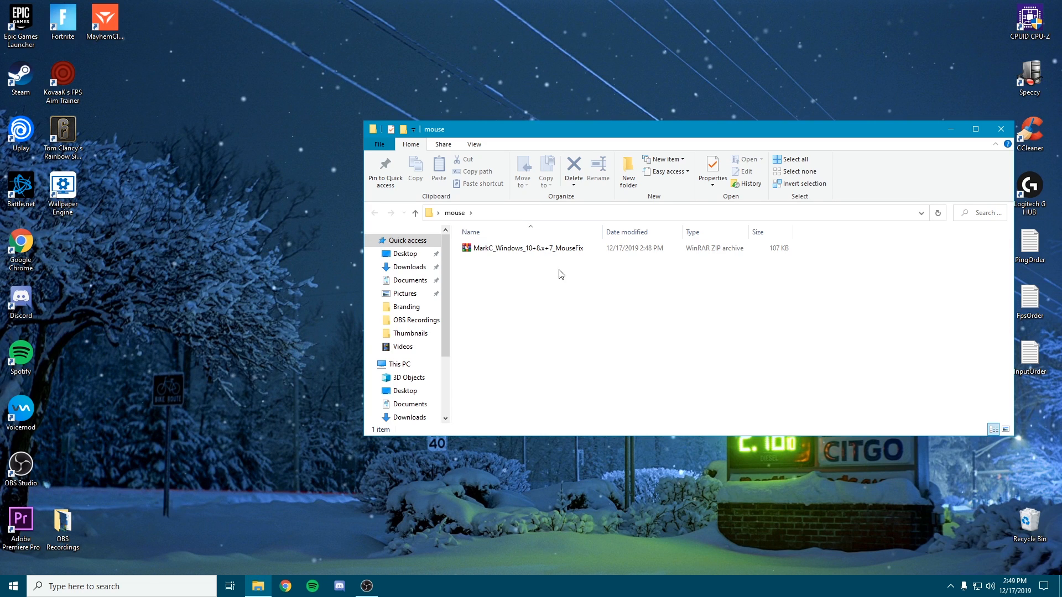
pyautogui.moveTo(545, 270)
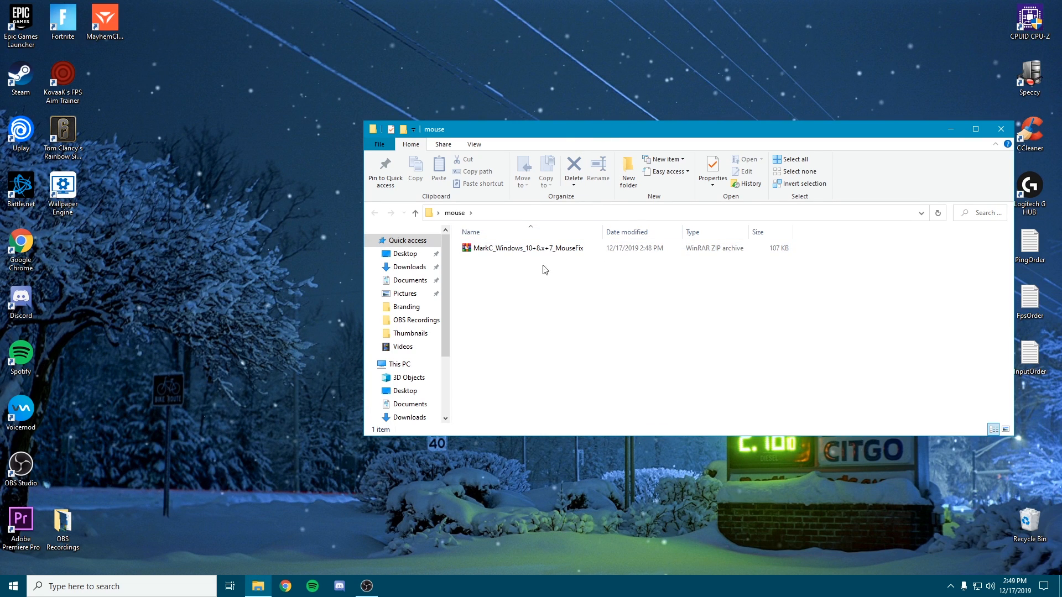
pyautogui.moveTo(562, 261)
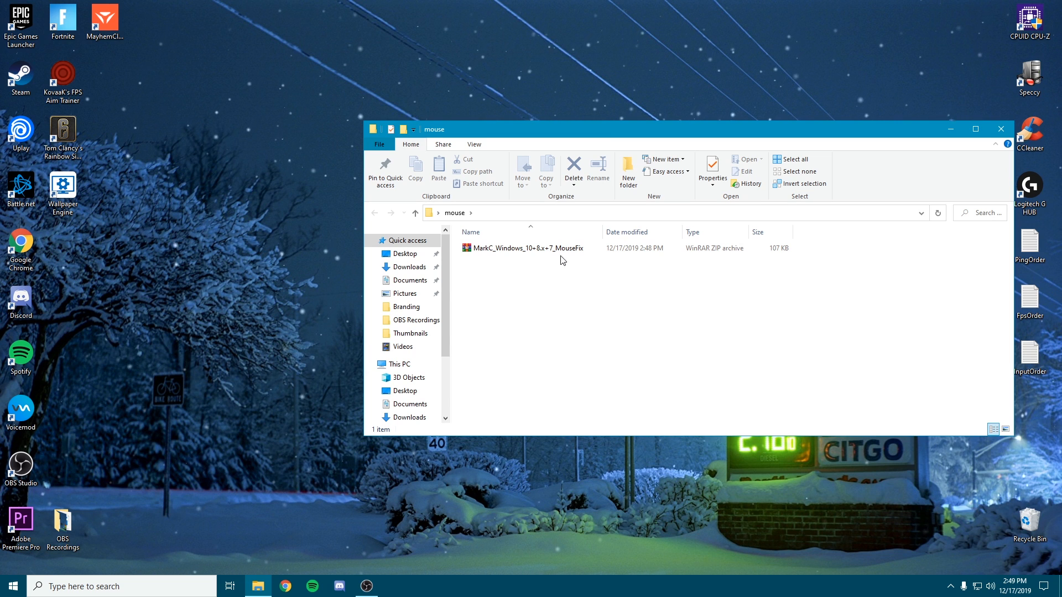
pyautogui.rightClick(523, 248)
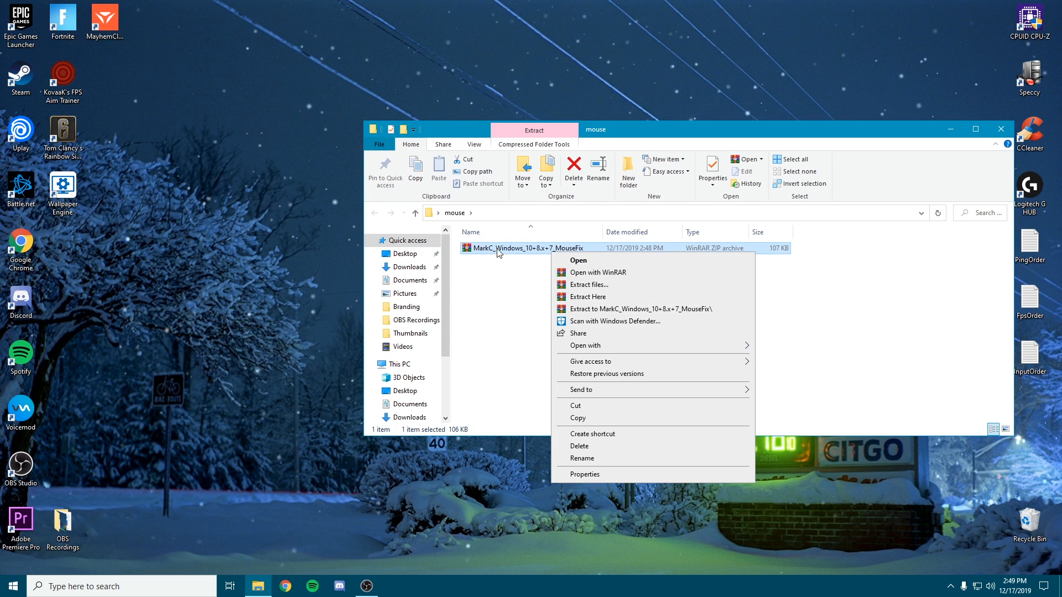
pyautogui.click(569, 291)
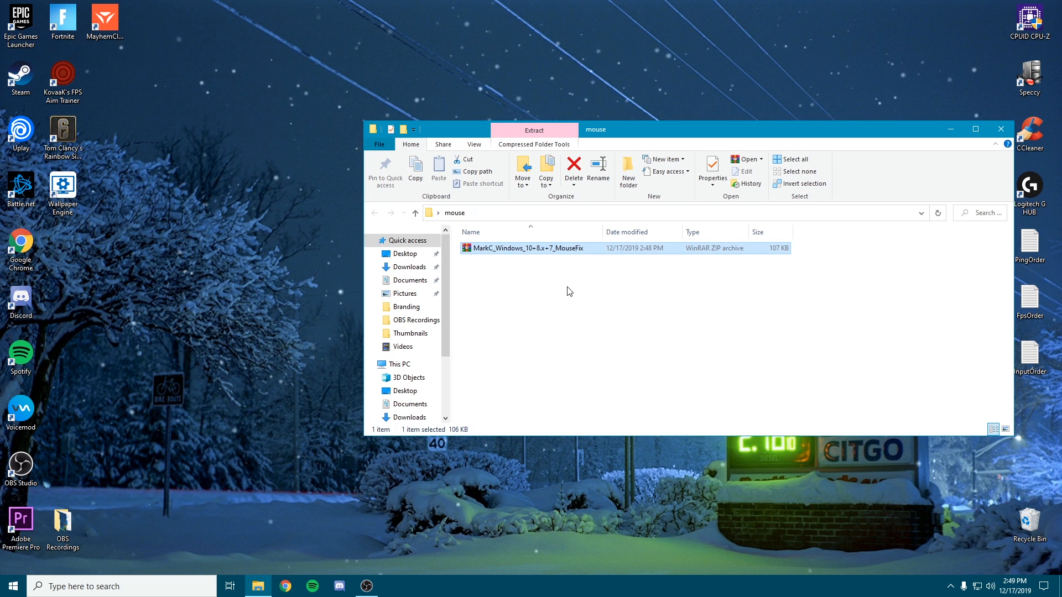
pyautogui.click(534, 131)
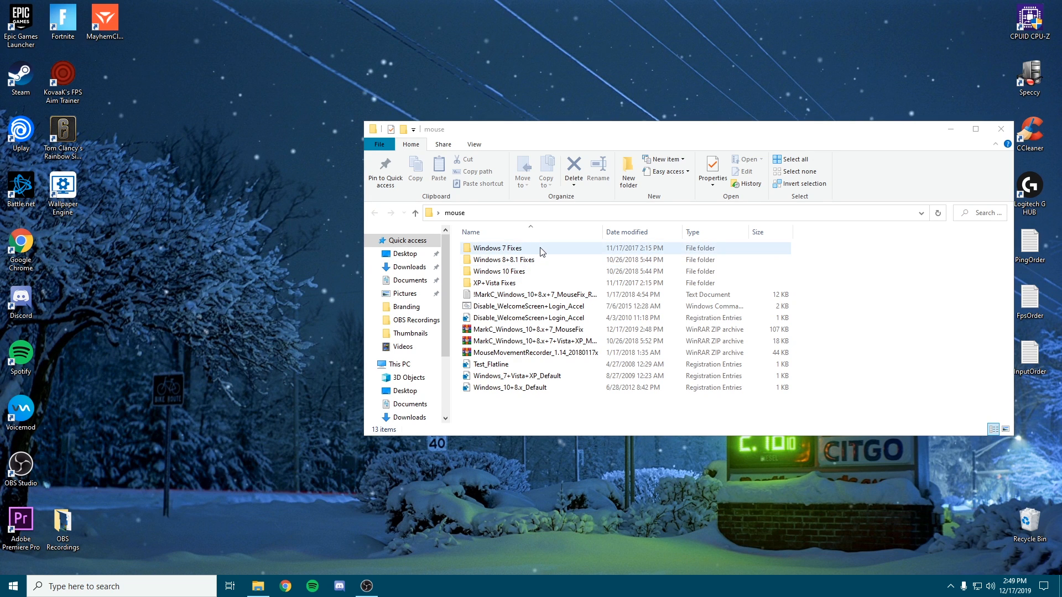
pyautogui.moveTo(526, 250)
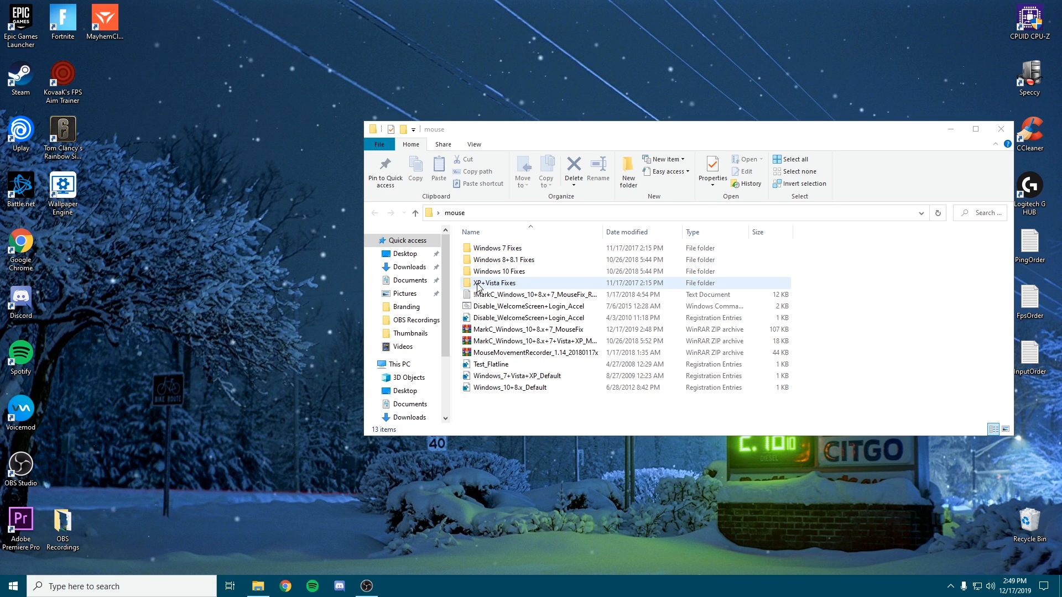
pyautogui.moveTo(532, 271)
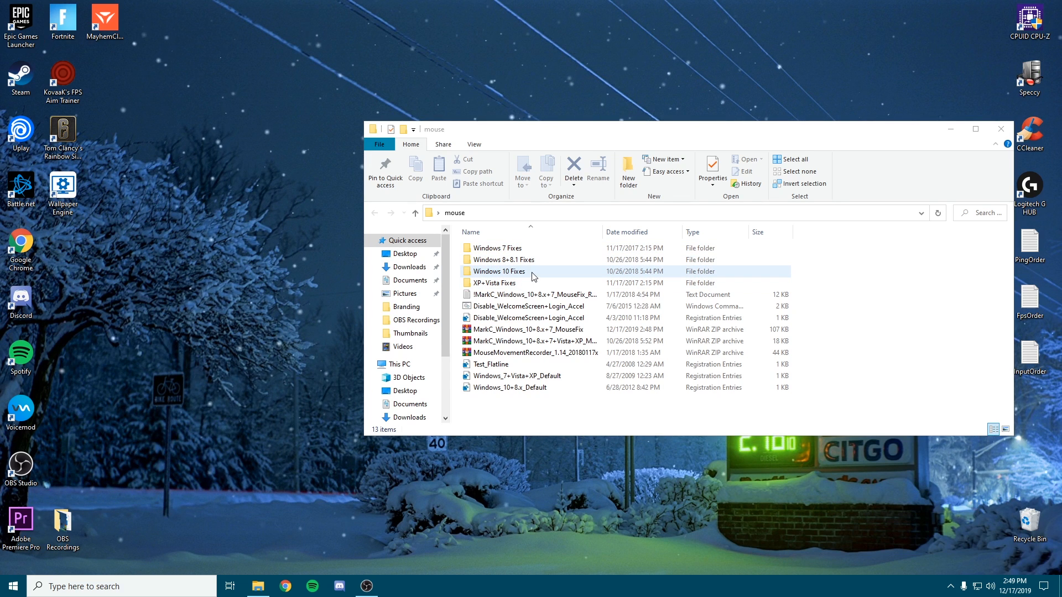
# - Enter the Windows 10 Fixes folder and bring up the desktop context menu
pyautogui.doubleClick(500, 271)
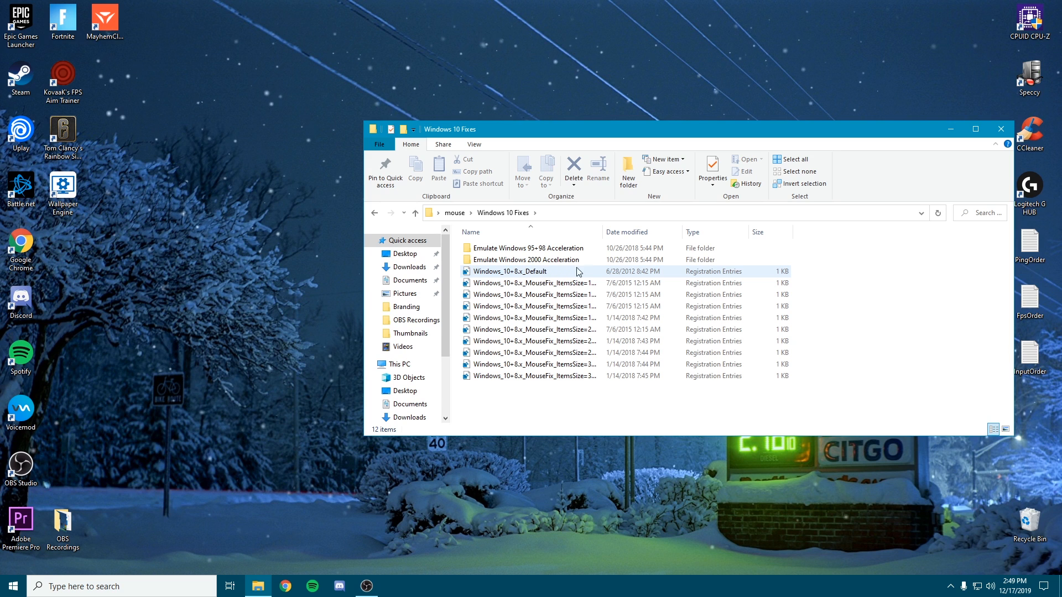
pyautogui.click(532, 341)
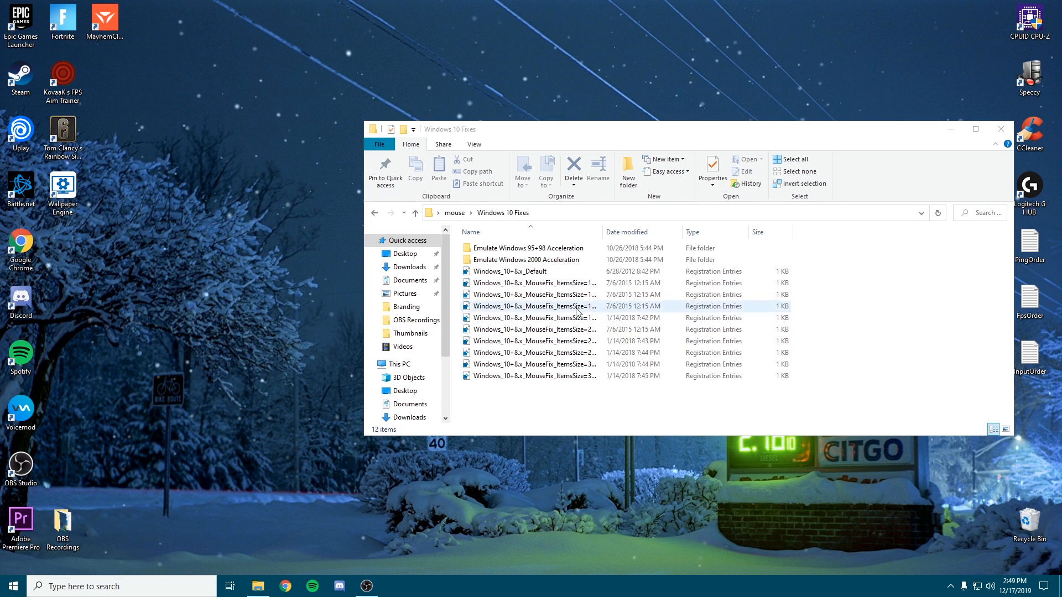
pyautogui.click(529, 376)
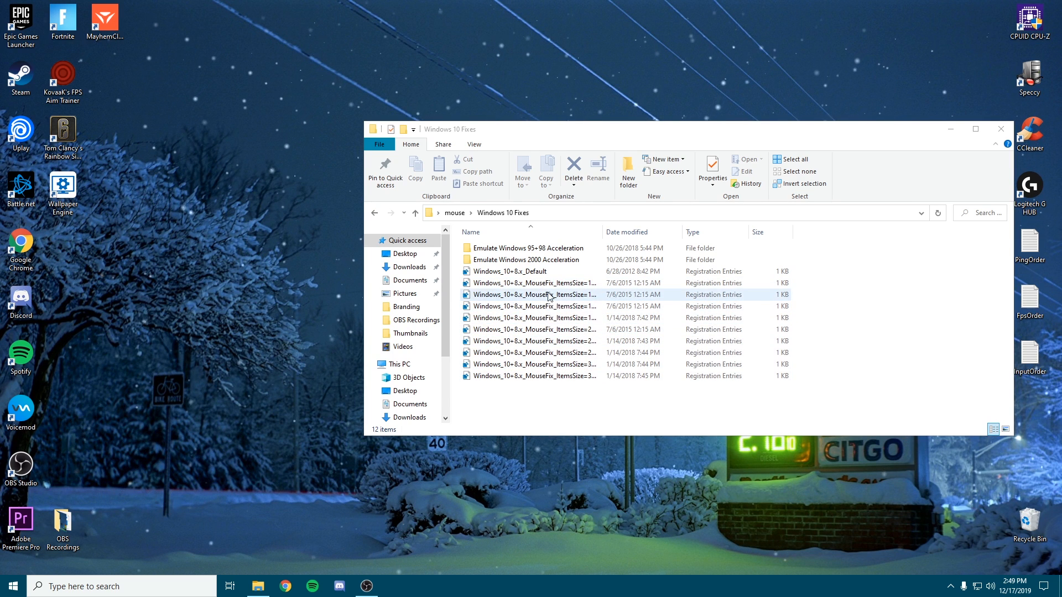
pyautogui.rightClick(268, 281)
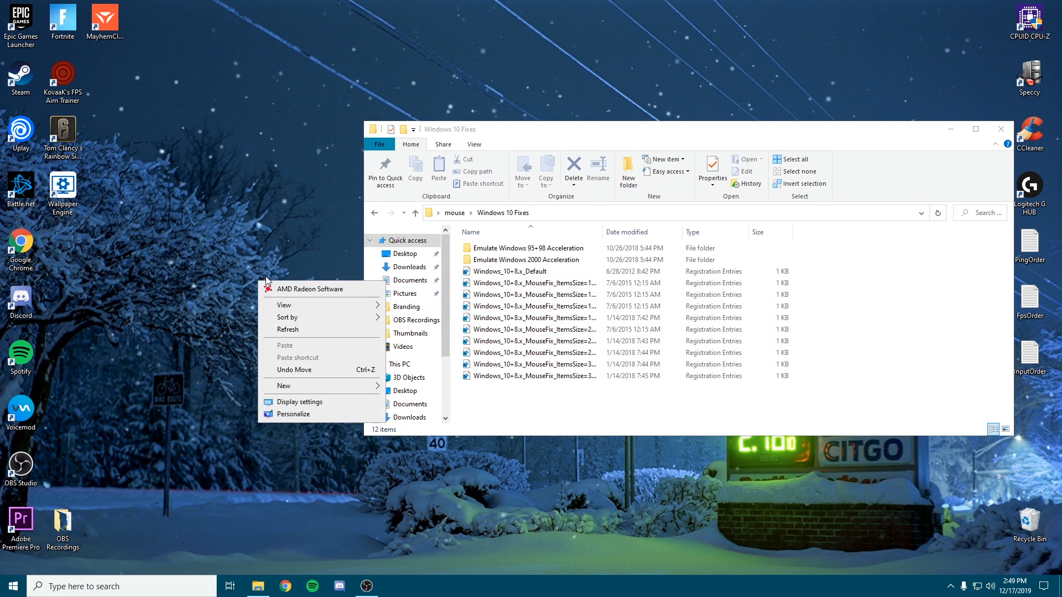
pyautogui.click(325, 358)
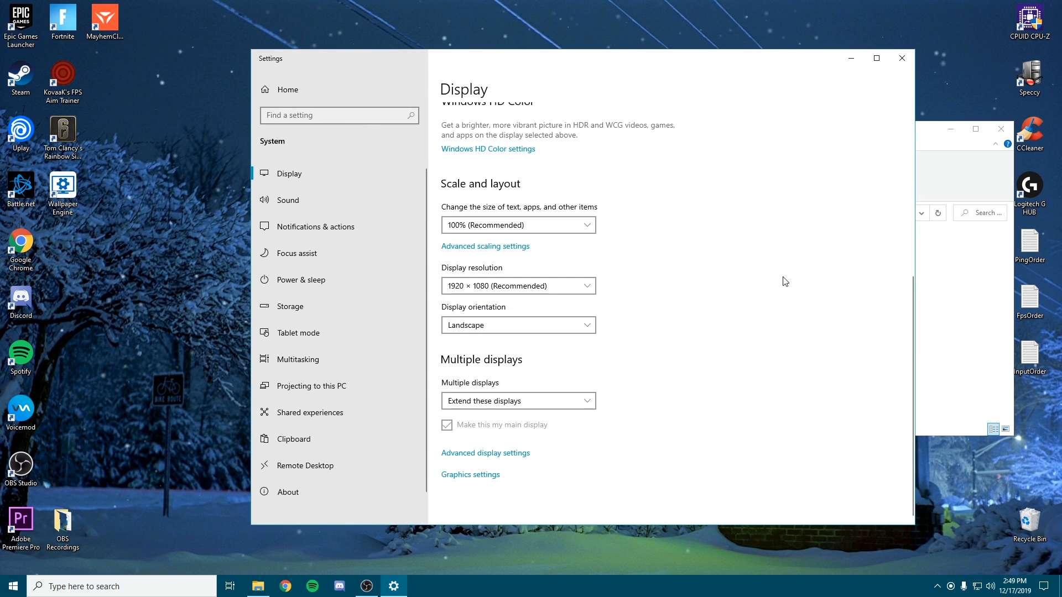
pyautogui.click(517, 224)
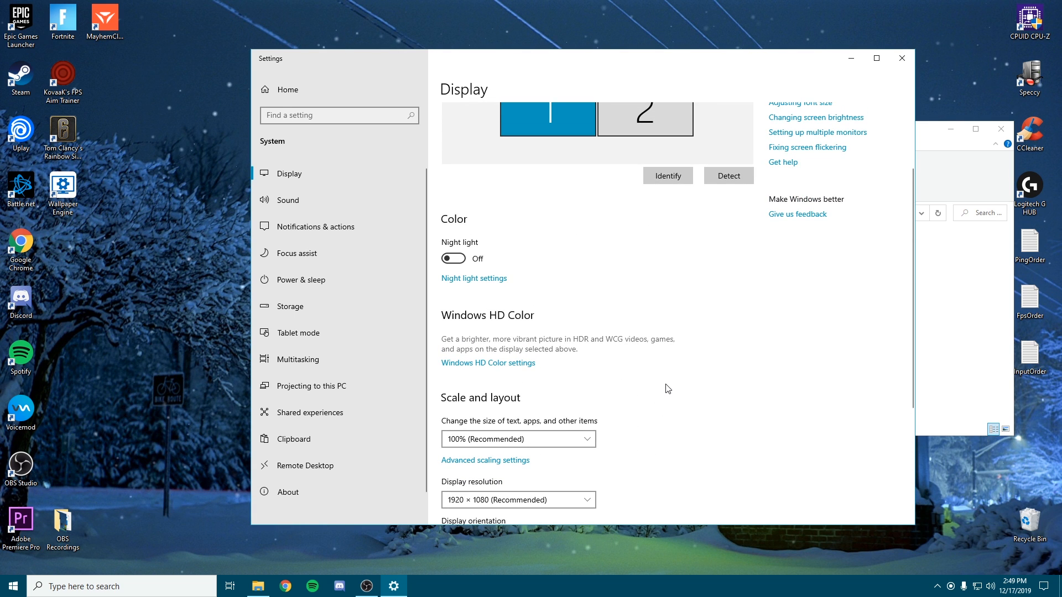
pyautogui.moveTo(509, 439)
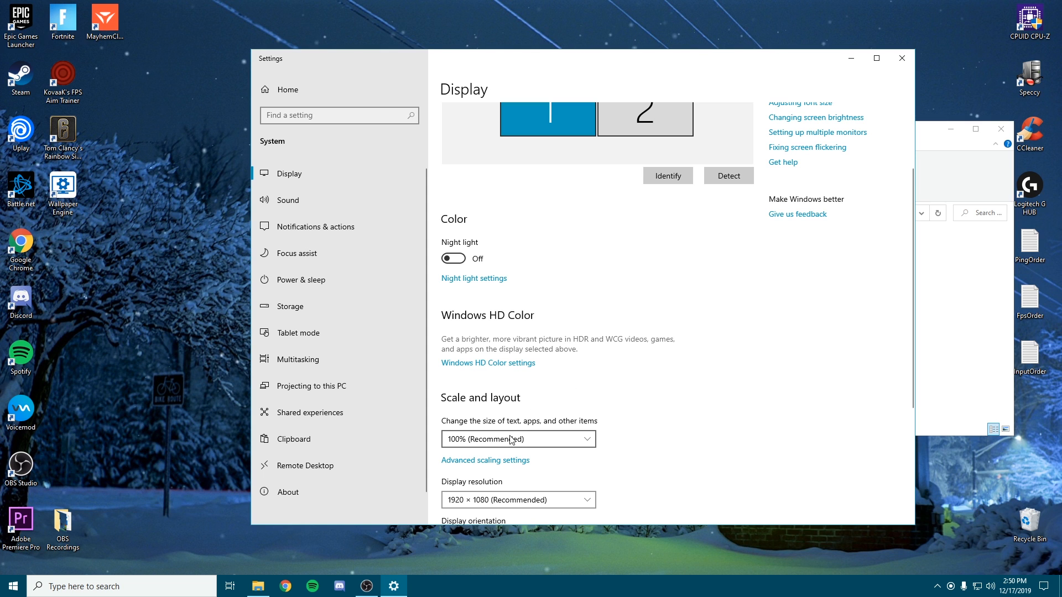
pyautogui.moveTo(901, 59)
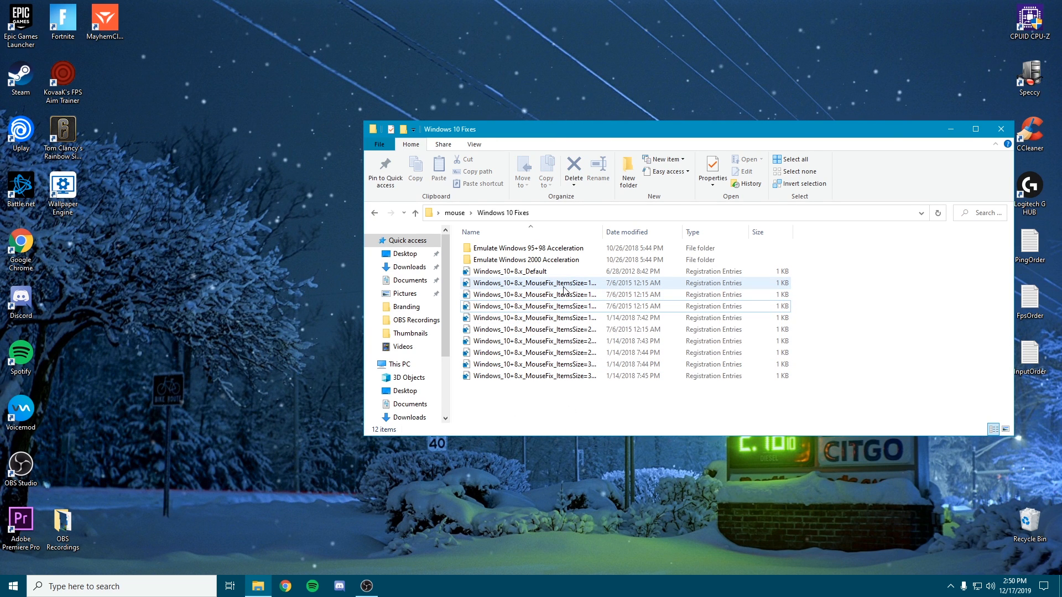
# - Merge the Windows_10+8.x_MouseFix_ItemsSize=100 .reg file into the registry and dismiss the confirmation
pyautogui.click(532, 282)
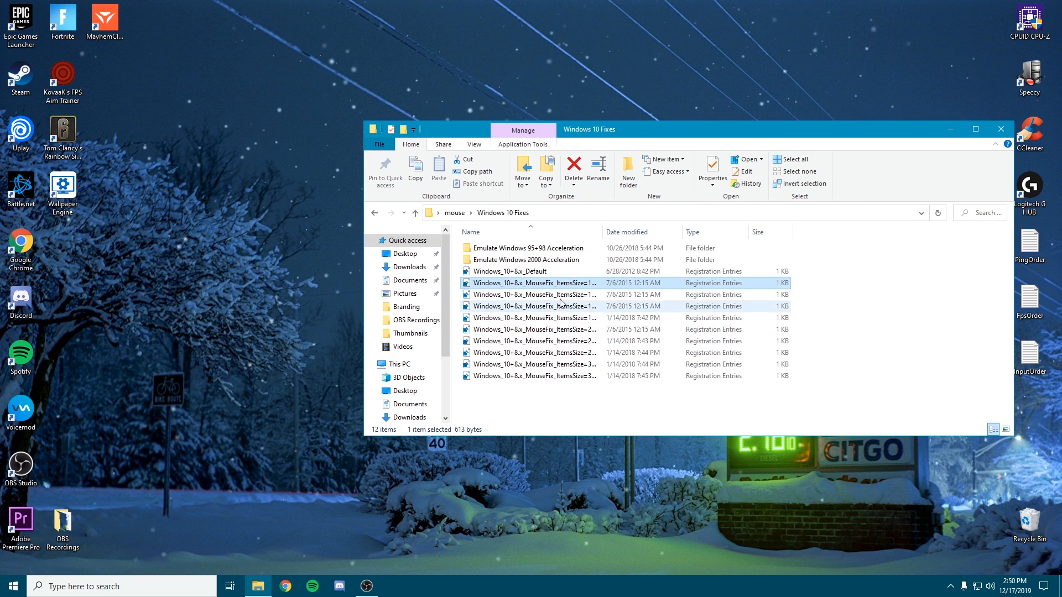
pyautogui.rightClick(535, 282)
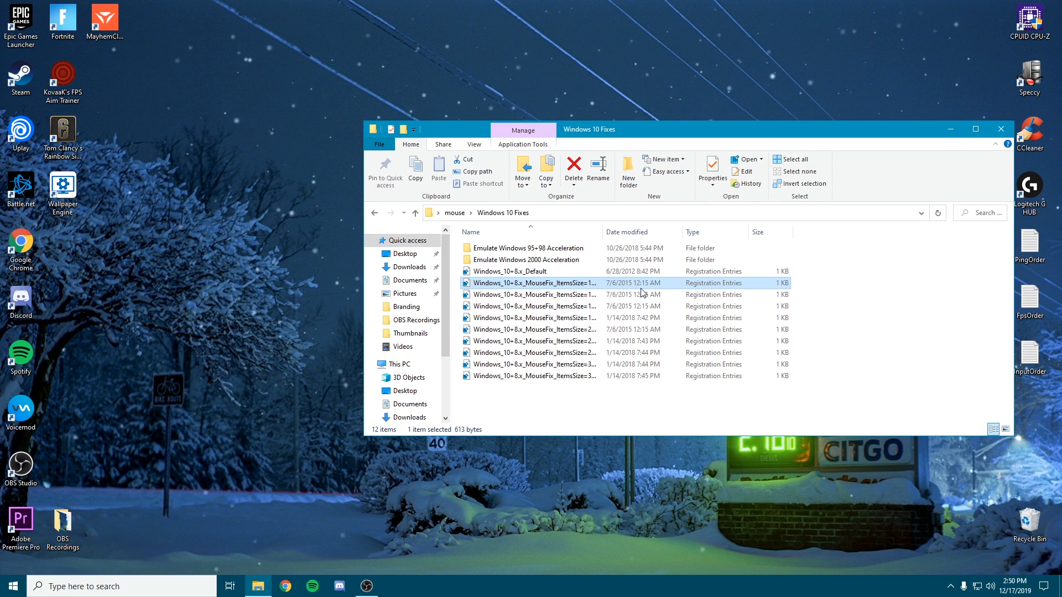
pyautogui.click(528, 282)
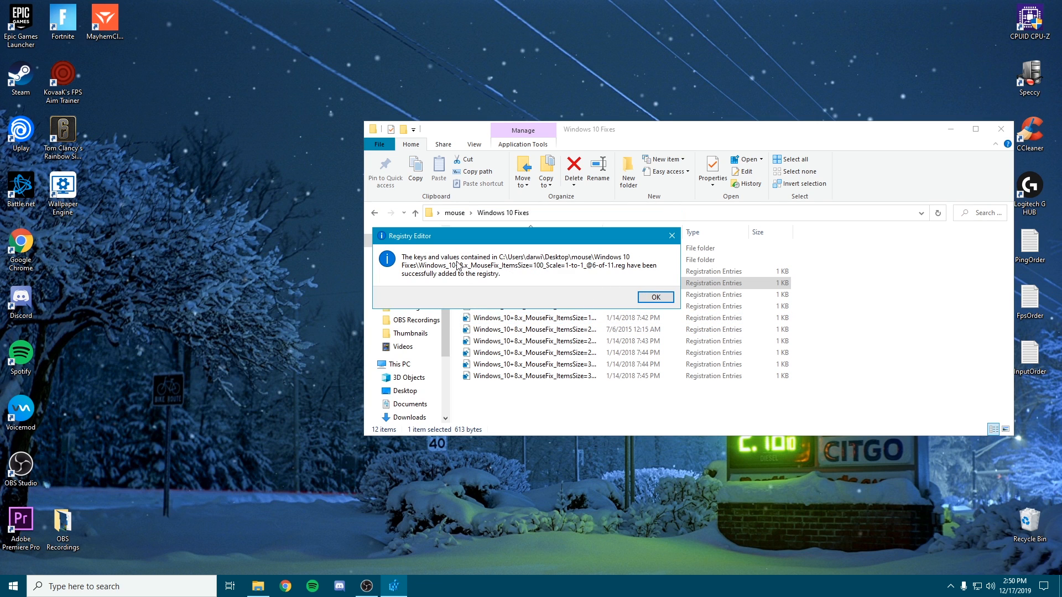
pyautogui.moveTo(451, 287)
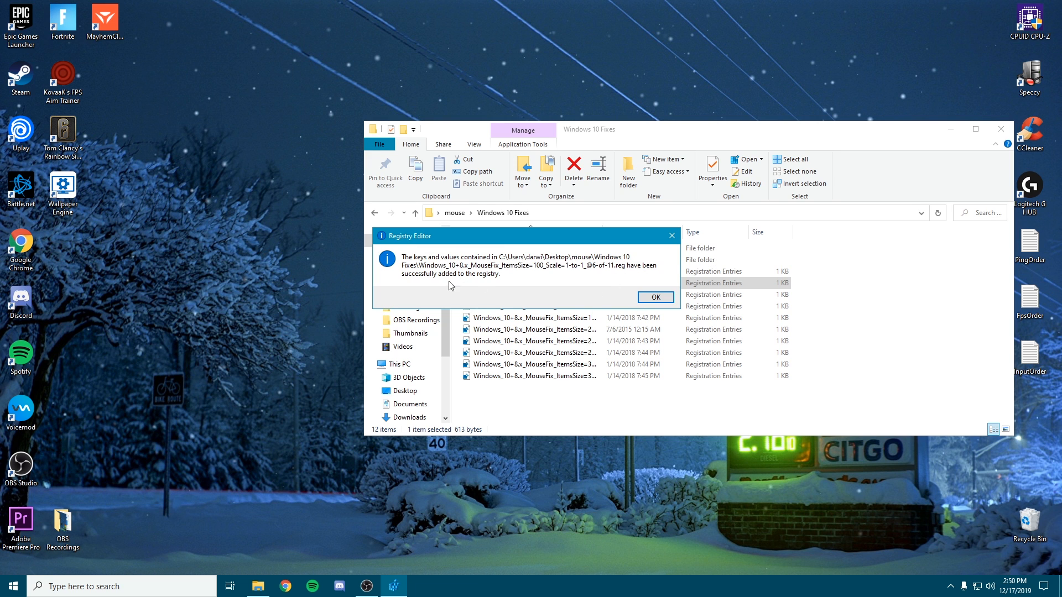
pyautogui.click(654, 297)
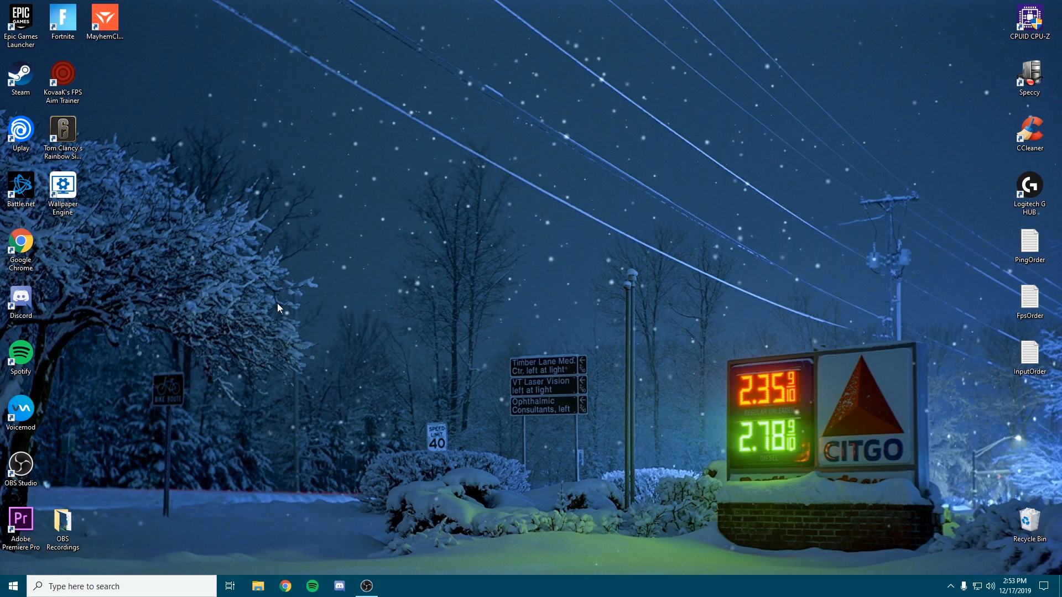
pyautogui.moveTo(382, 356)
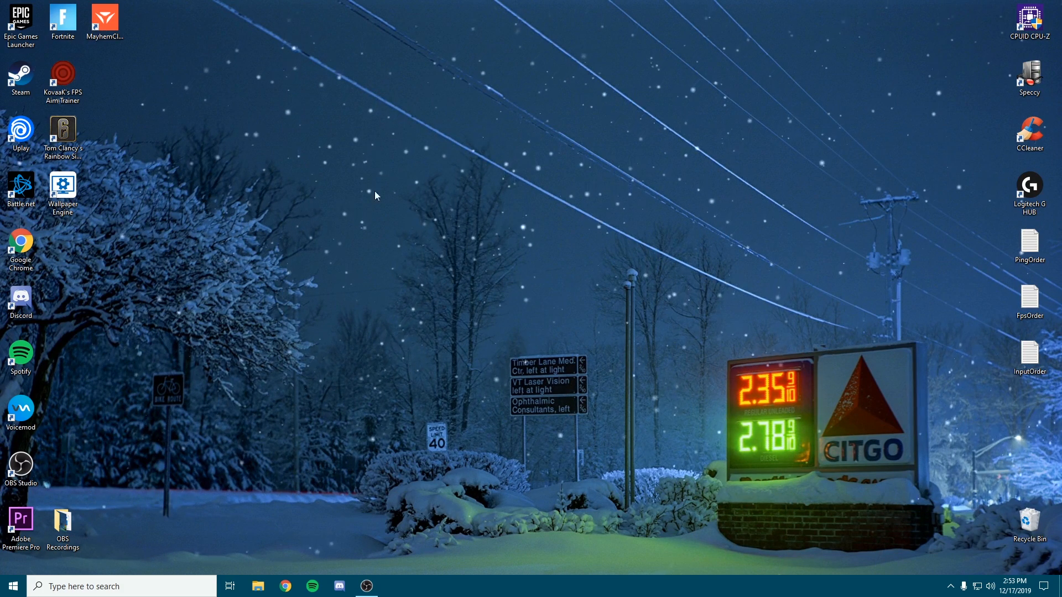
pyautogui.moveTo(156, 150)
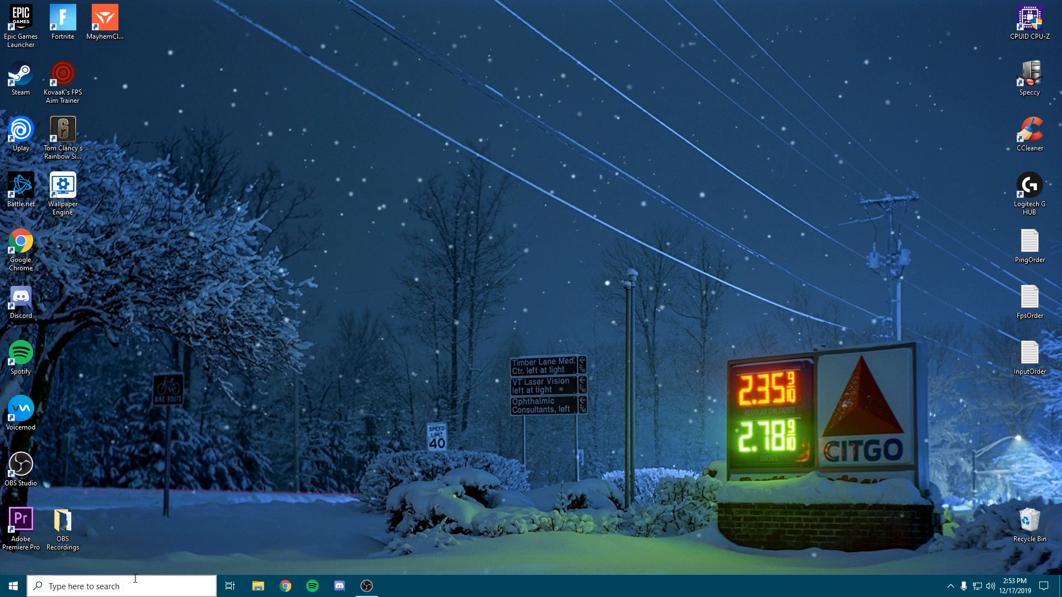
# - Navigate from %appdata% up to AppData > Local and into the GameUserSettings config file
pyautogui.write('%app')
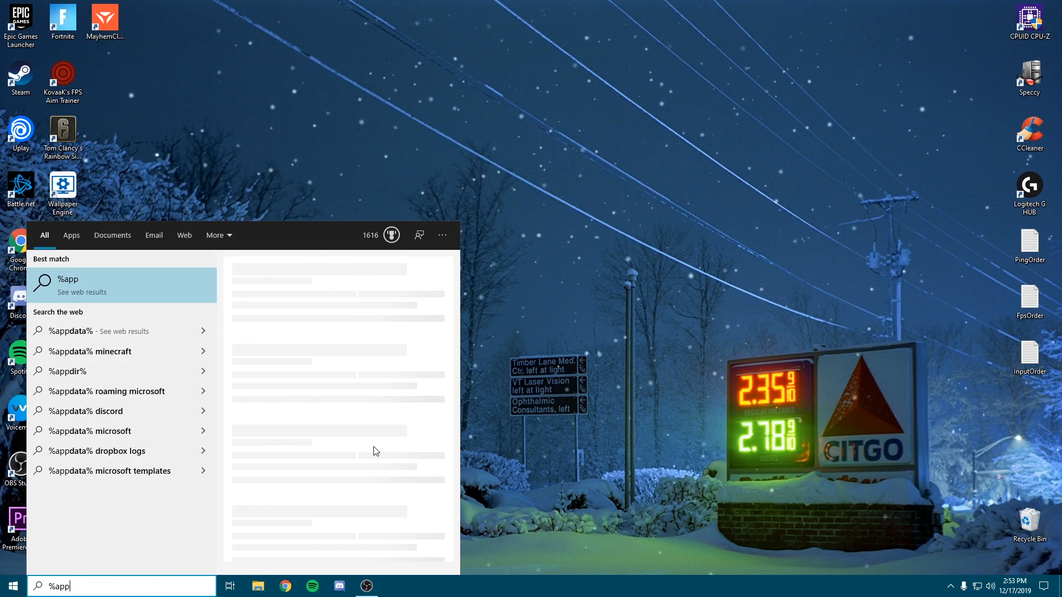
pyautogui.press('enter')
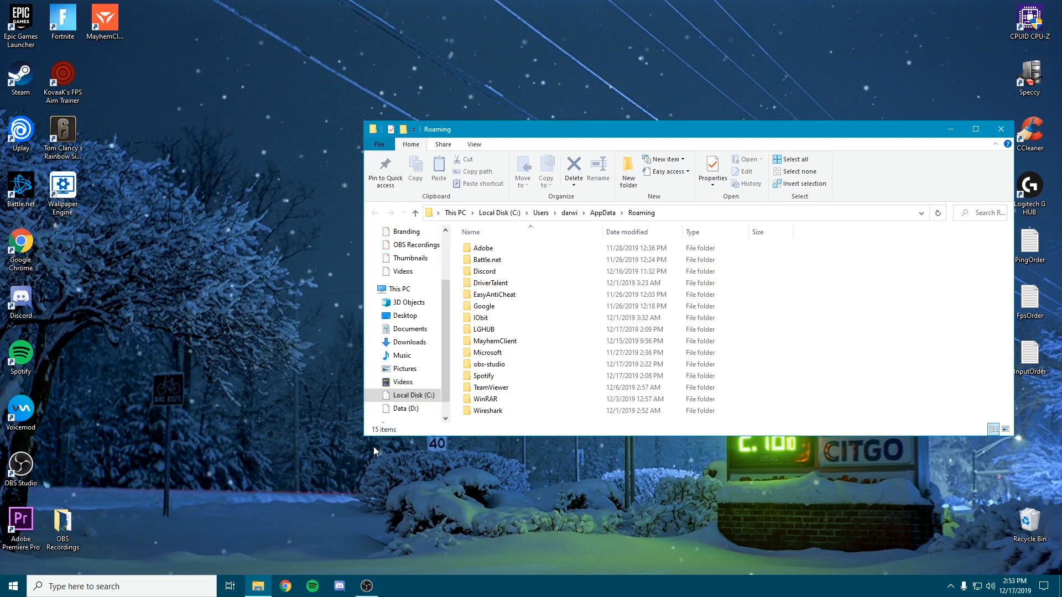
pyautogui.click(415, 213)
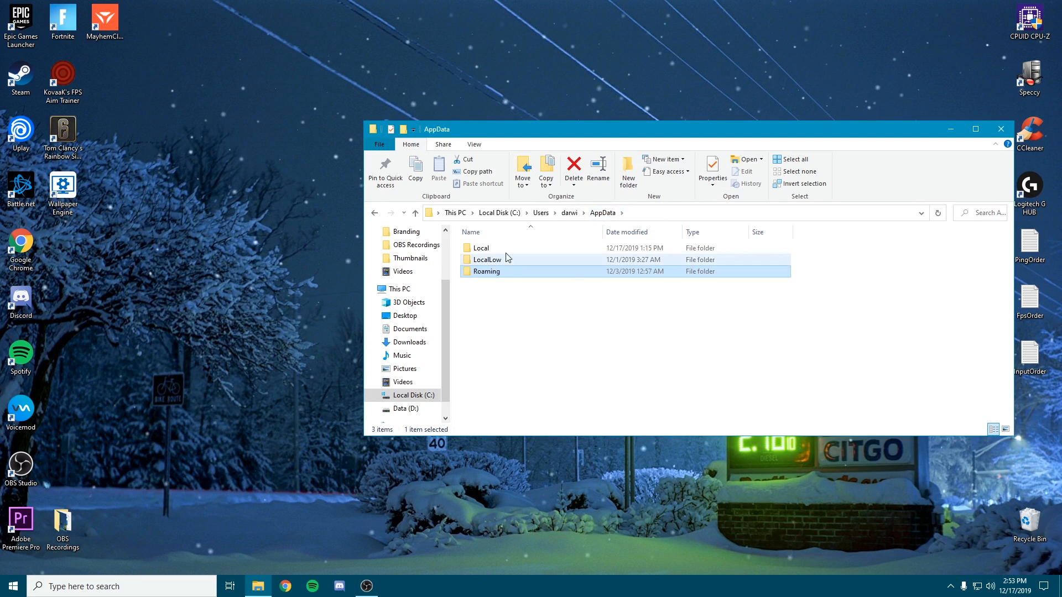
pyautogui.doubleClick(481, 246)
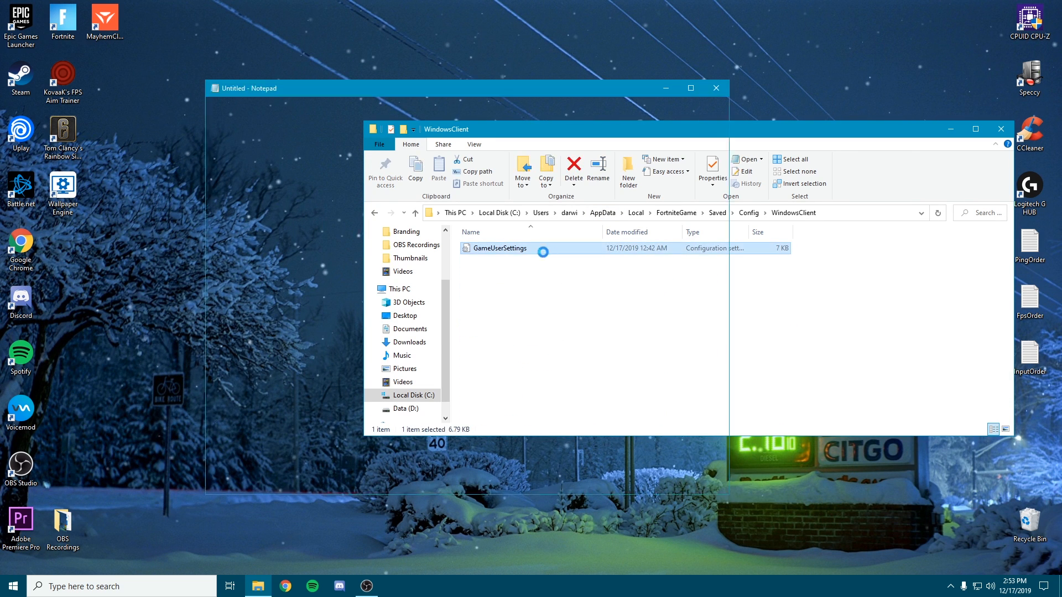
pyautogui.doubleClick(501, 248)
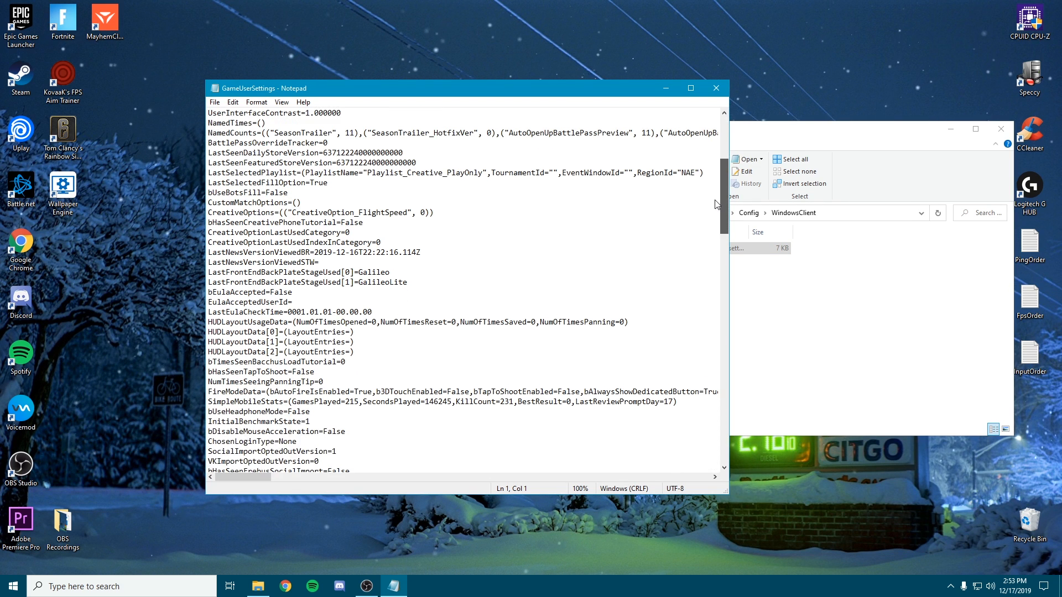
# - Replace False with True on the bDisableMouseAcceleration line of GameUserSettings
pyautogui.scroll(-3)
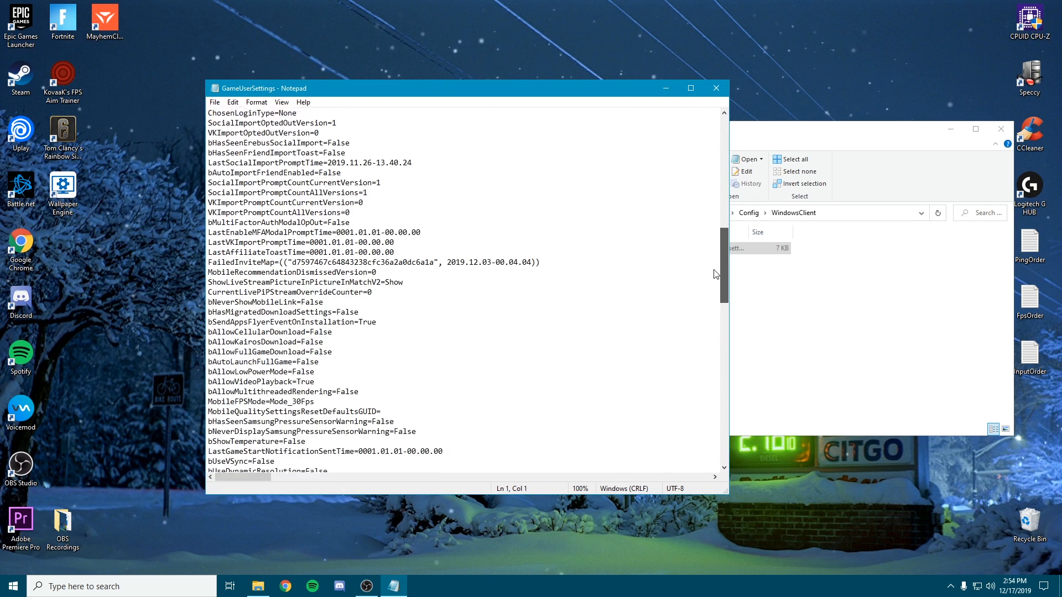
pyautogui.scroll(-3)
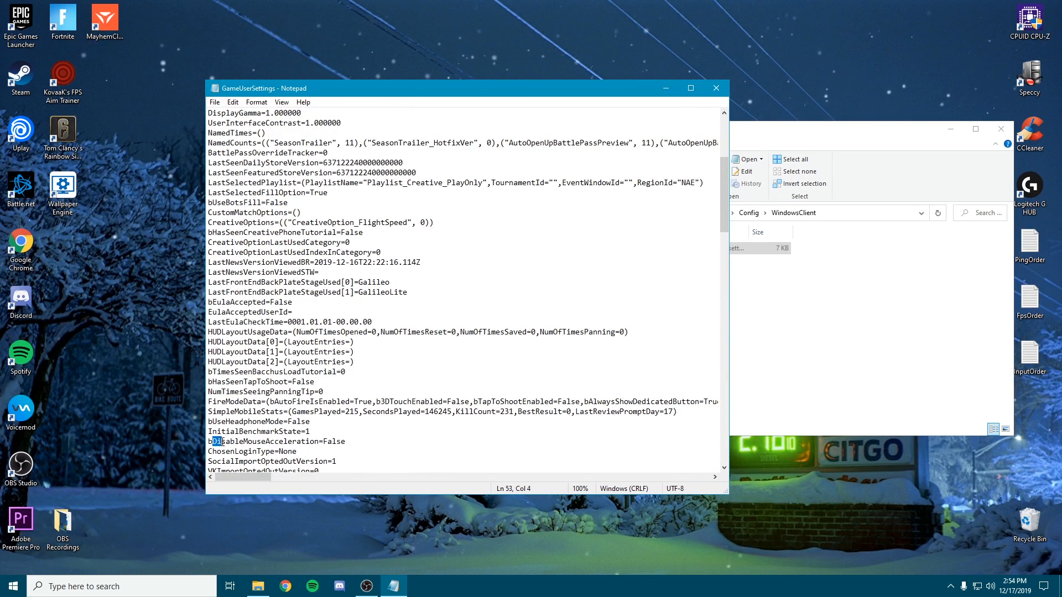
pyautogui.doubleClick(258, 442)
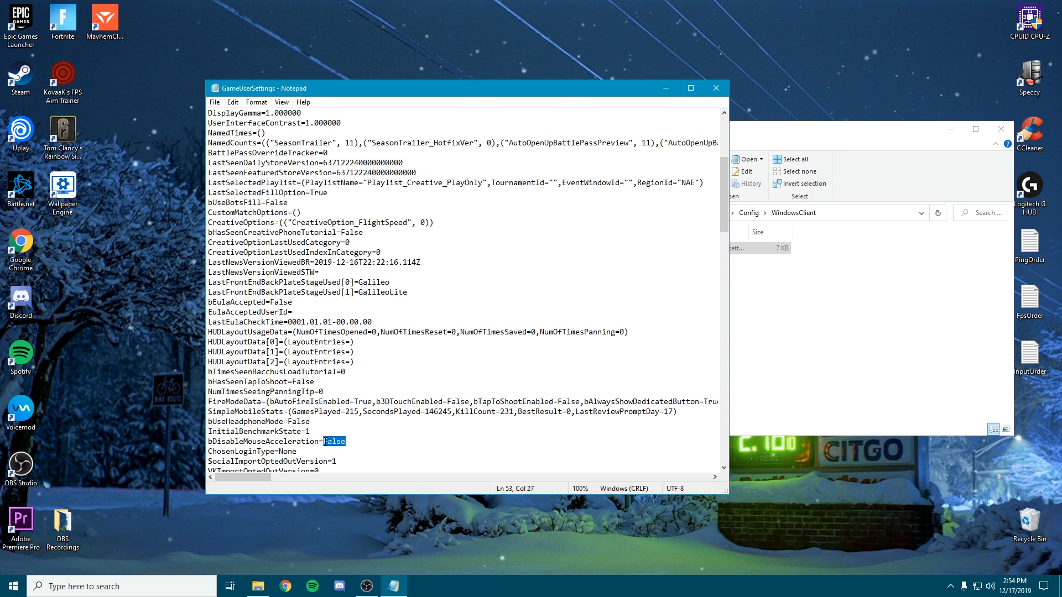
pyautogui.write('True')
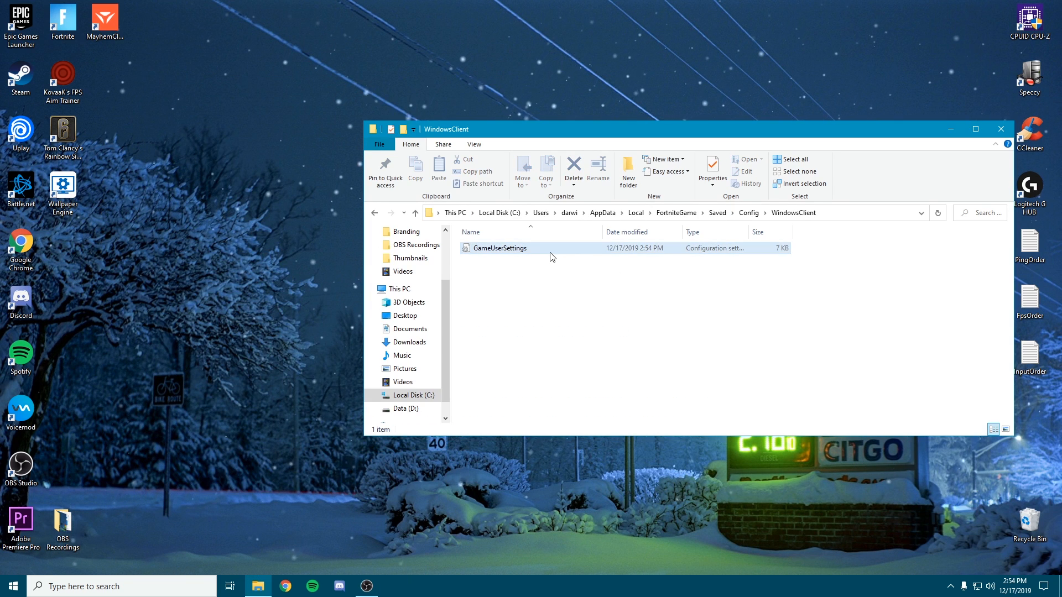
pyautogui.moveTo(542, 254)
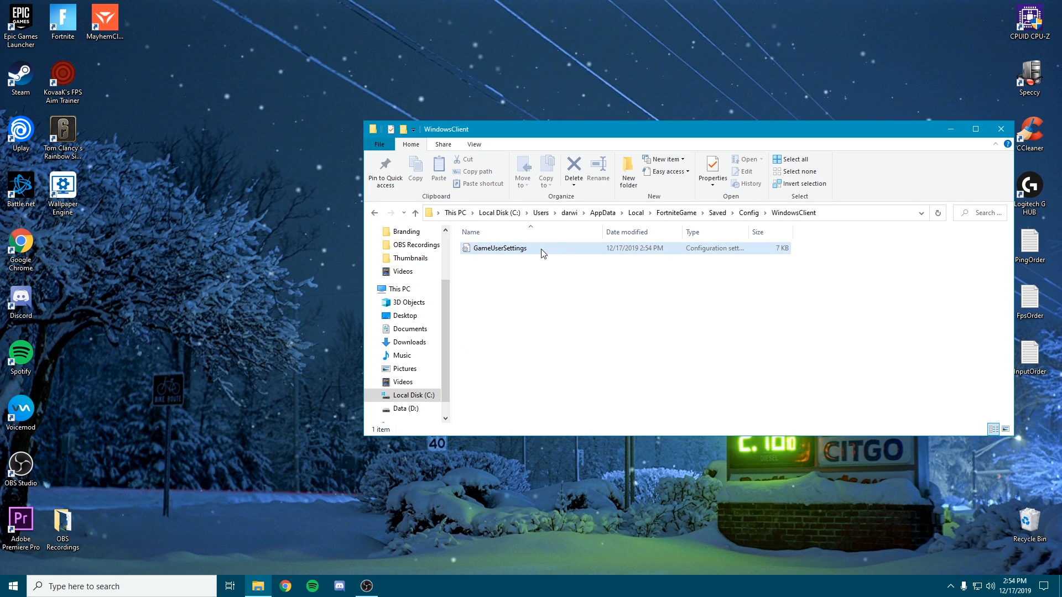
# - Review the WindowsClient folder's Read-only attribute in its Properties dialog
pyautogui.click(711, 169)
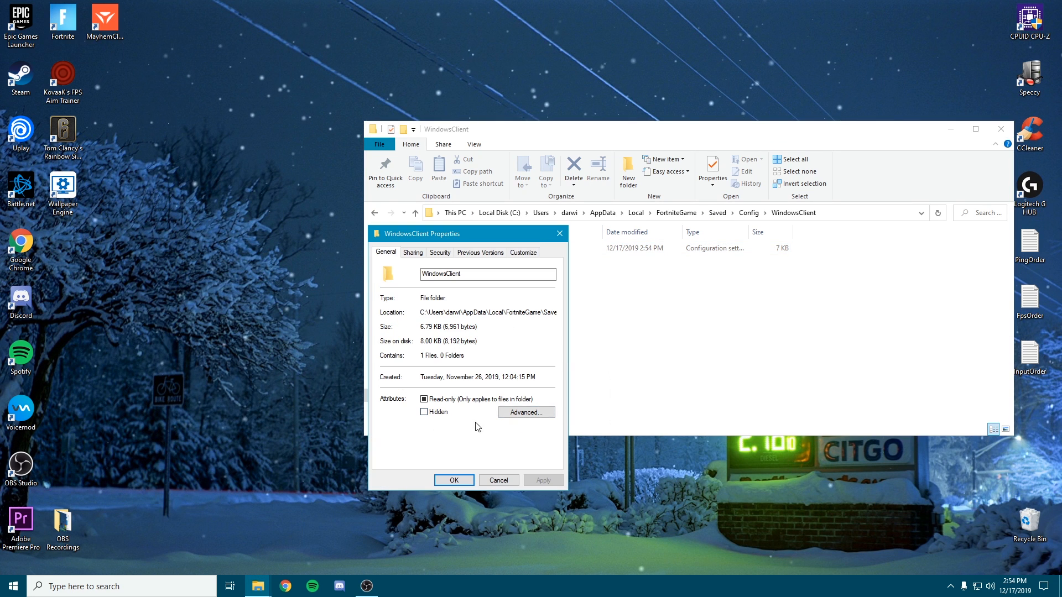
pyautogui.click(424, 400)
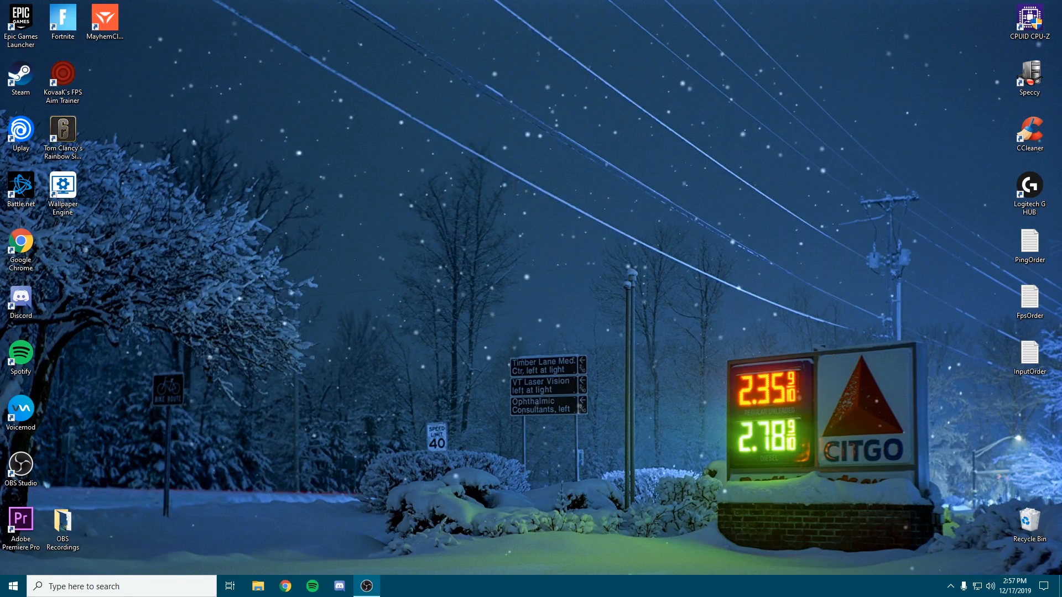
pyautogui.moveTo(797, 458)
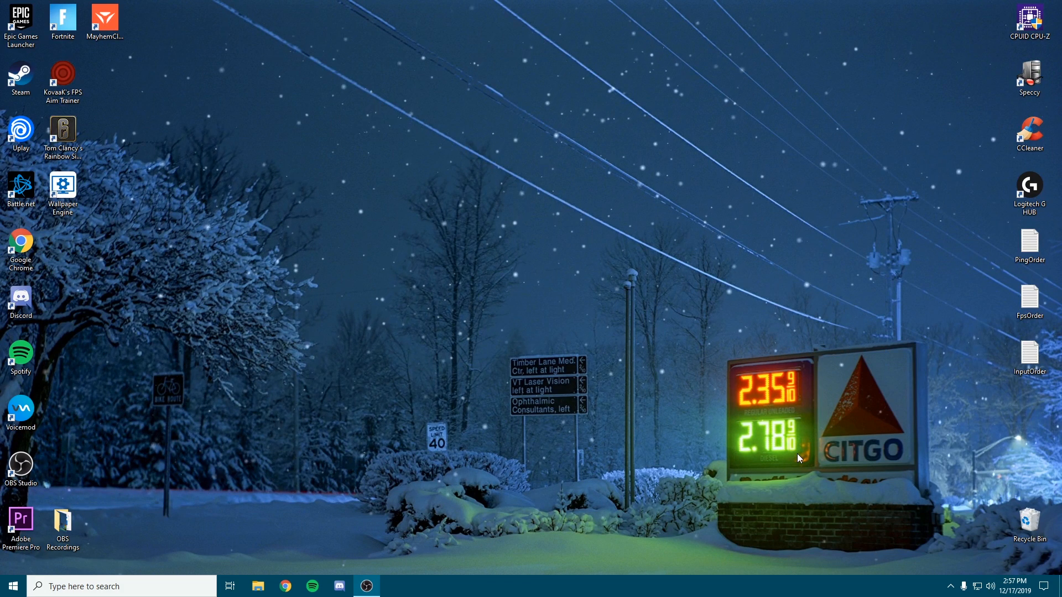
pyautogui.moveTo(496, 508)
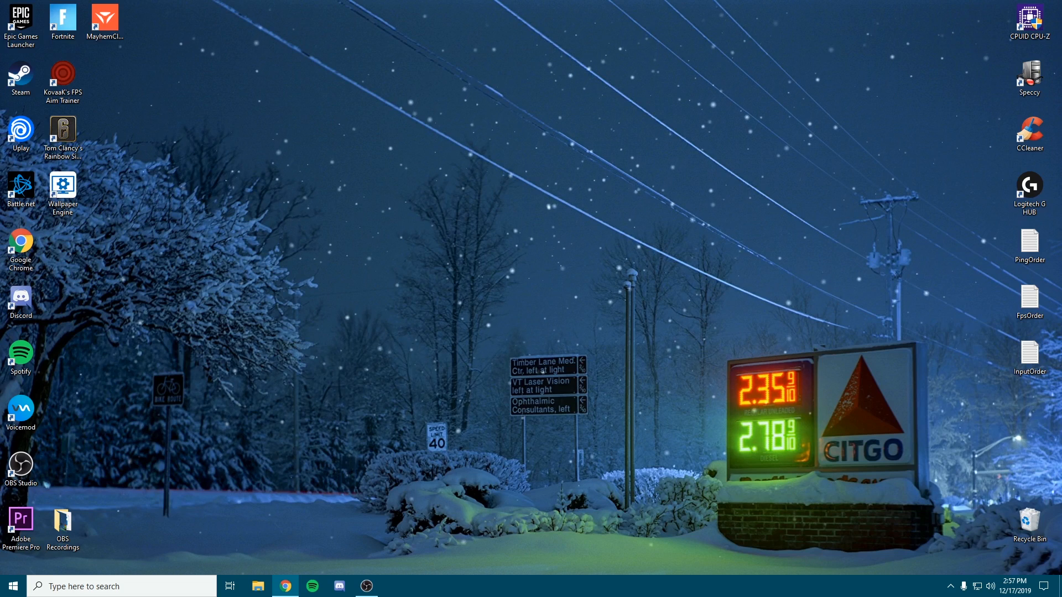
# - Open the browser maximized on the MEGA link for Timer Resolution
pyautogui.click(285, 587)
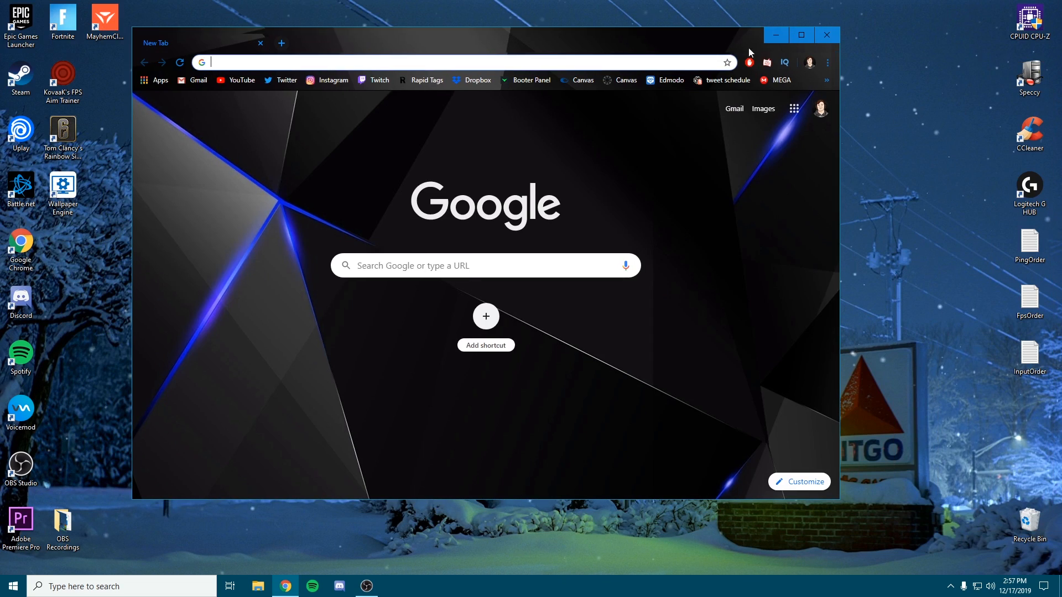
pyautogui.rightClick(467, 62)
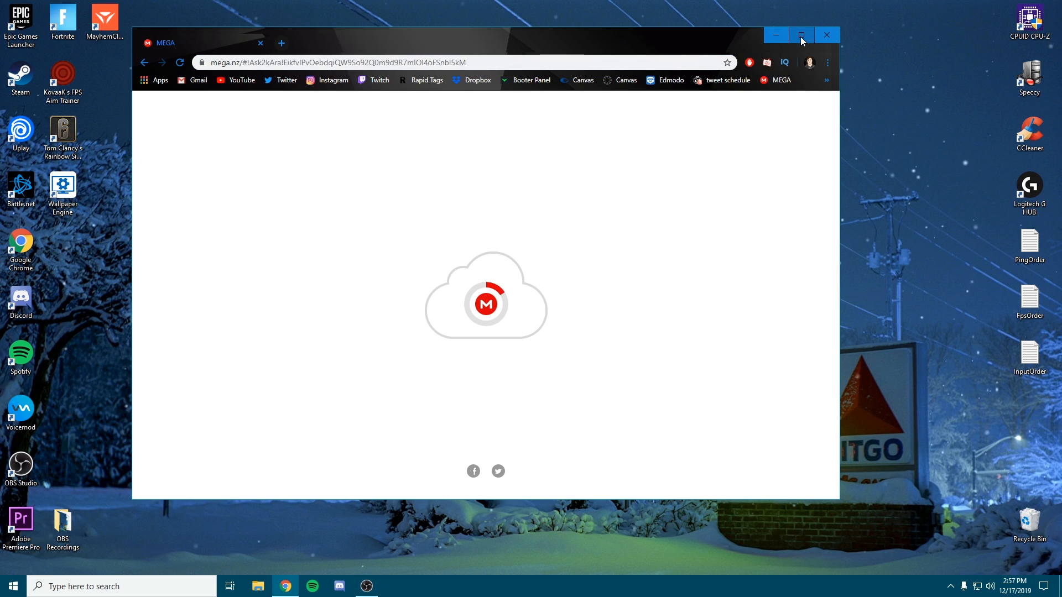
pyautogui.click(800, 34)
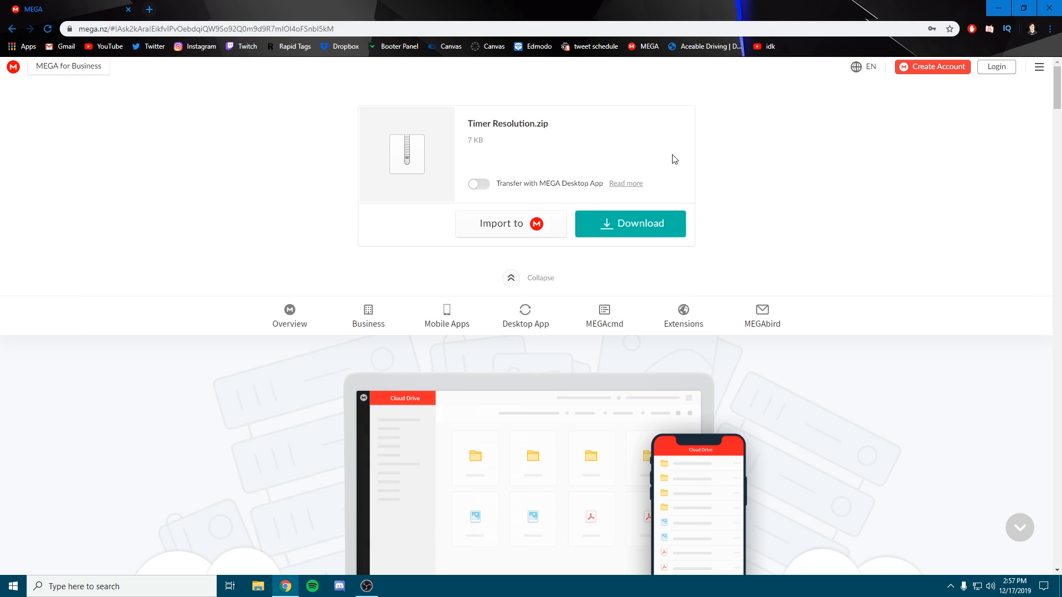
# - Download Timer Resolution.zip from MEGA and wait until the transfer completes
pyautogui.click(629, 224)
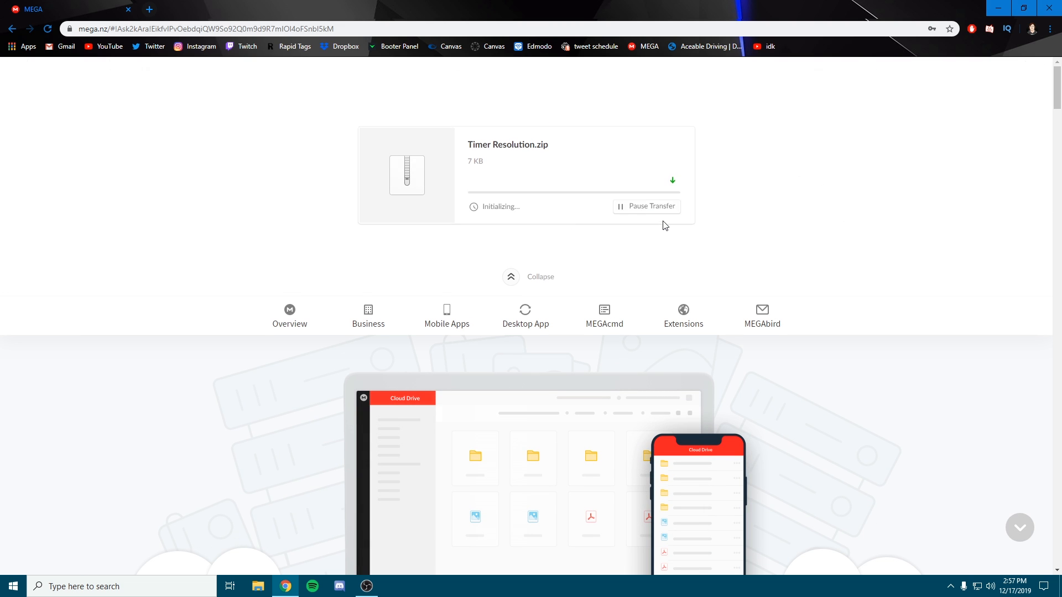
pyautogui.click(527, 277)
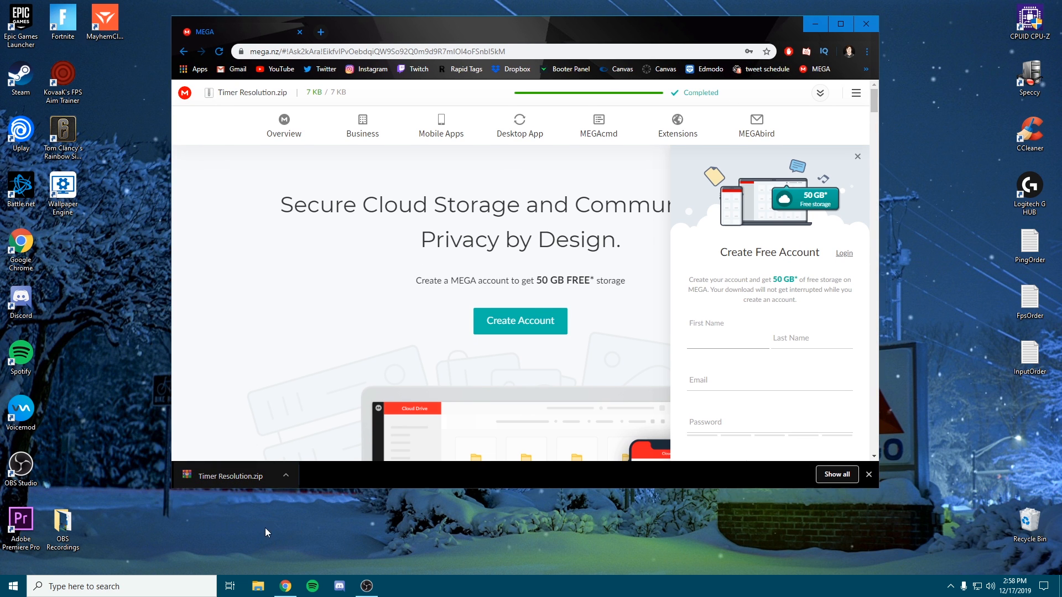
pyautogui.click(865, 23)
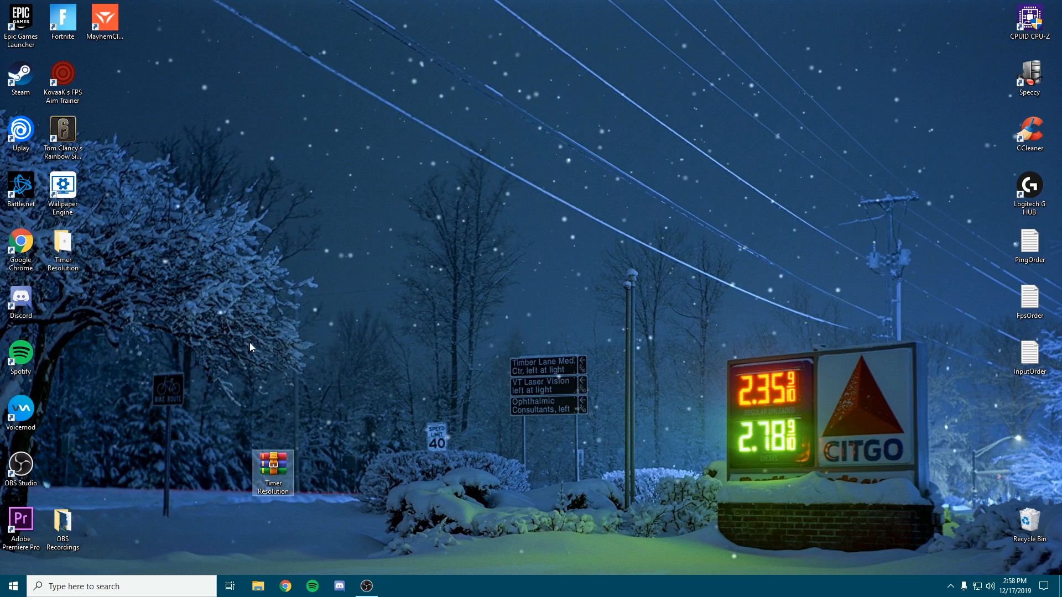
# - Arrange the archive and extracted folder on the desktop and move TimerResolution.exe out to the desktop
pyautogui.moveTo(274, 472); pyautogui.dragTo(313, 359)
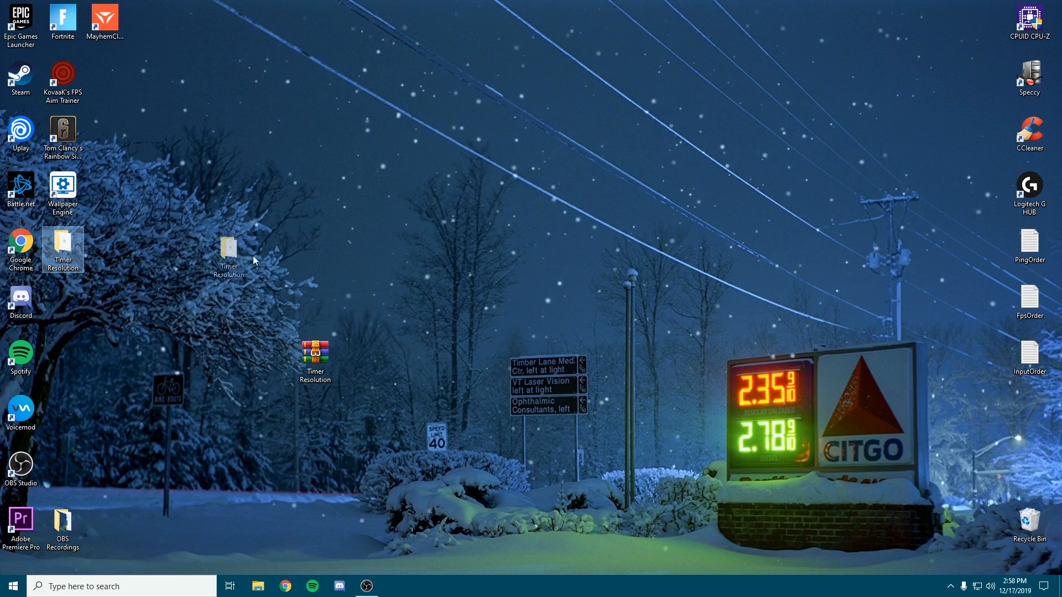
pyautogui.moveTo(228, 251); pyautogui.dragTo(399, 355)
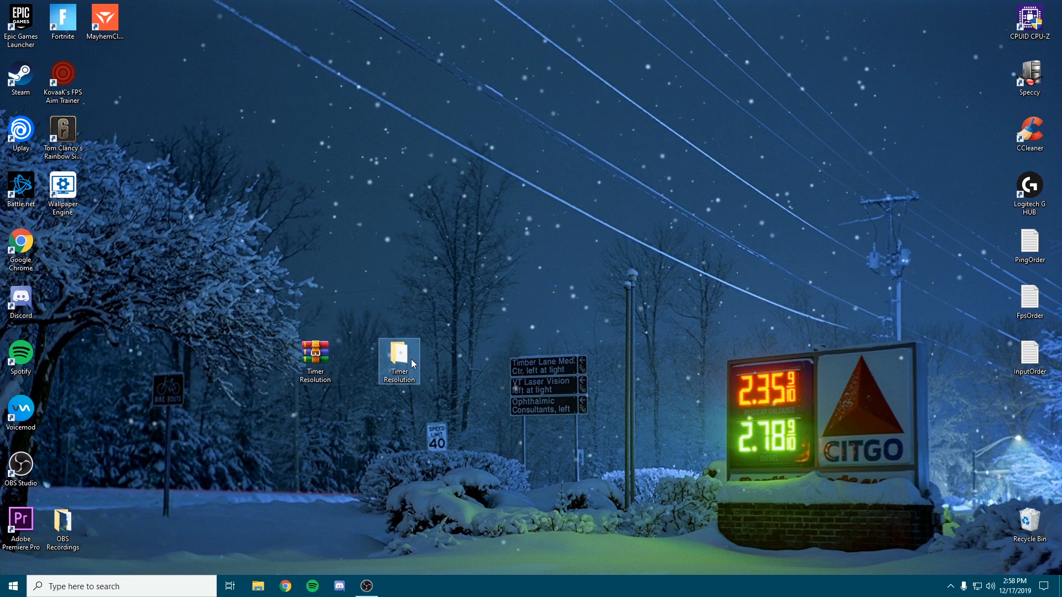
pyautogui.doubleClick(399, 357)
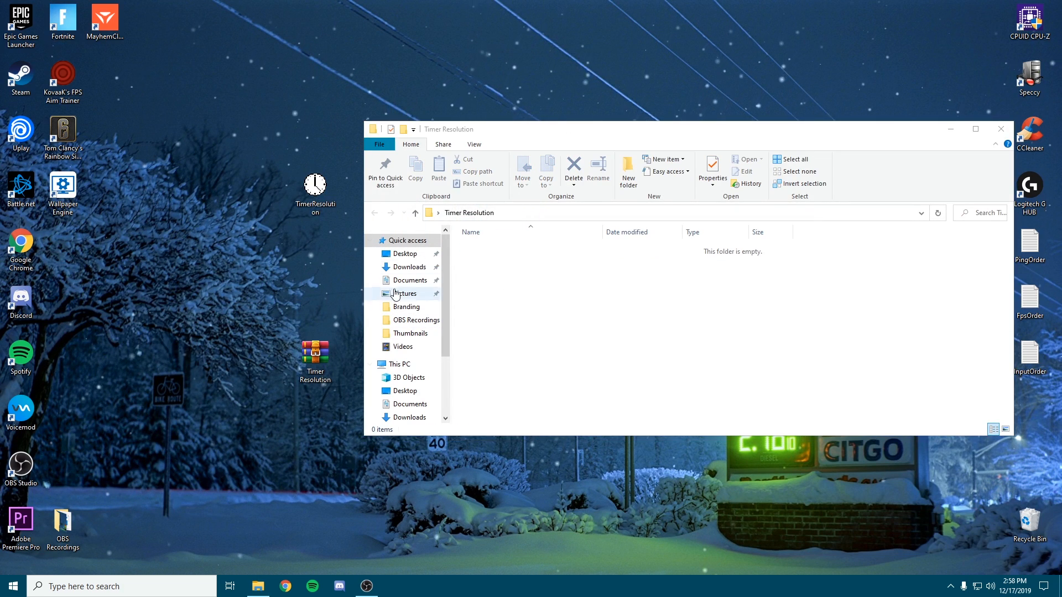
pyautogui.click(1001, 129)
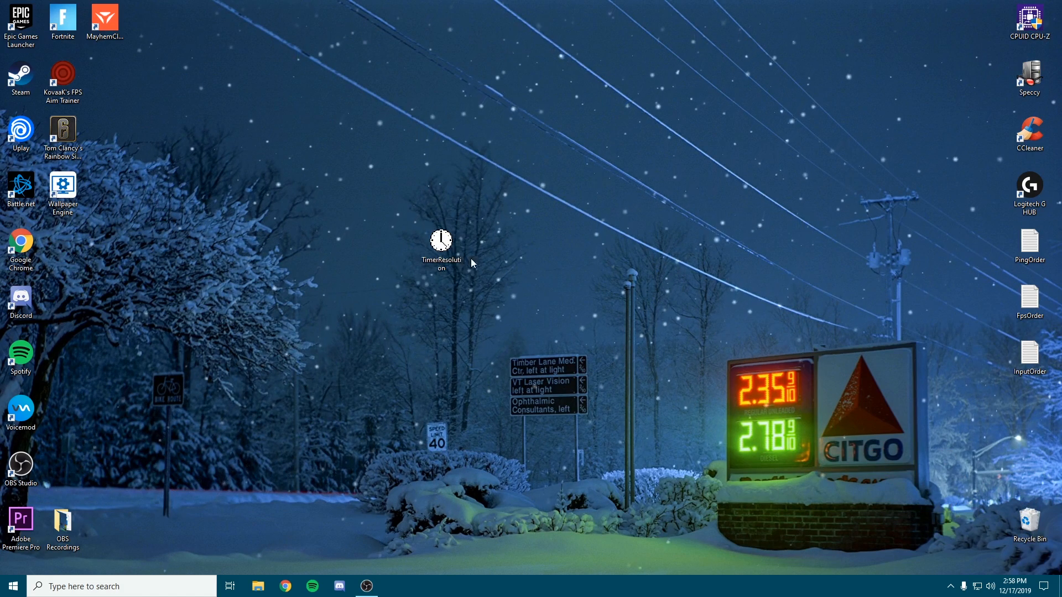
# - Run TimerResolution as administrator and set the timer resolution to Maximum (about 0.997 ms)
pyautogui.rightClick(440, 240)
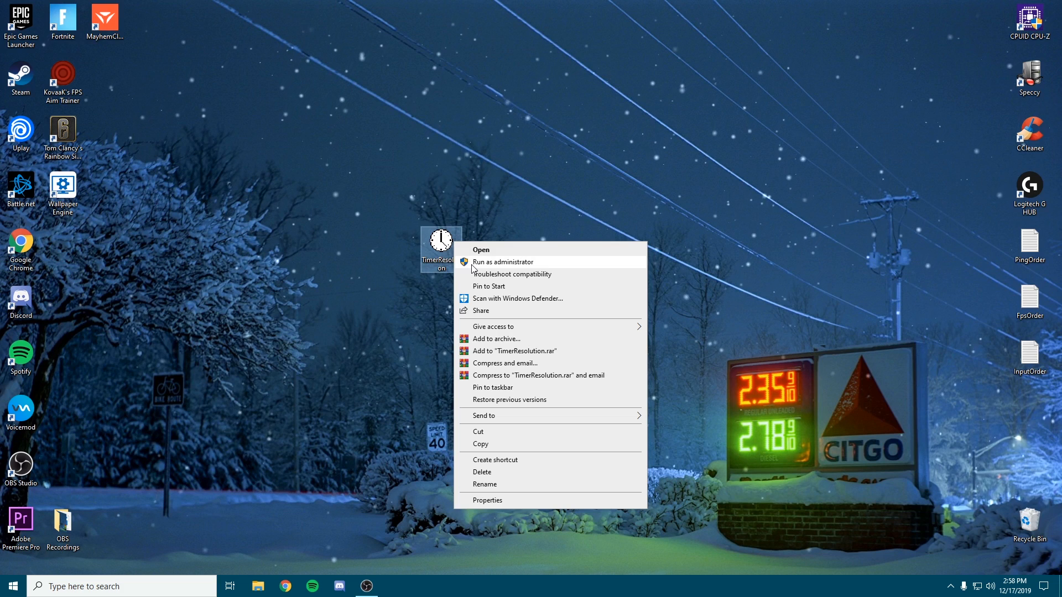
pyautogui.click(481, 249)
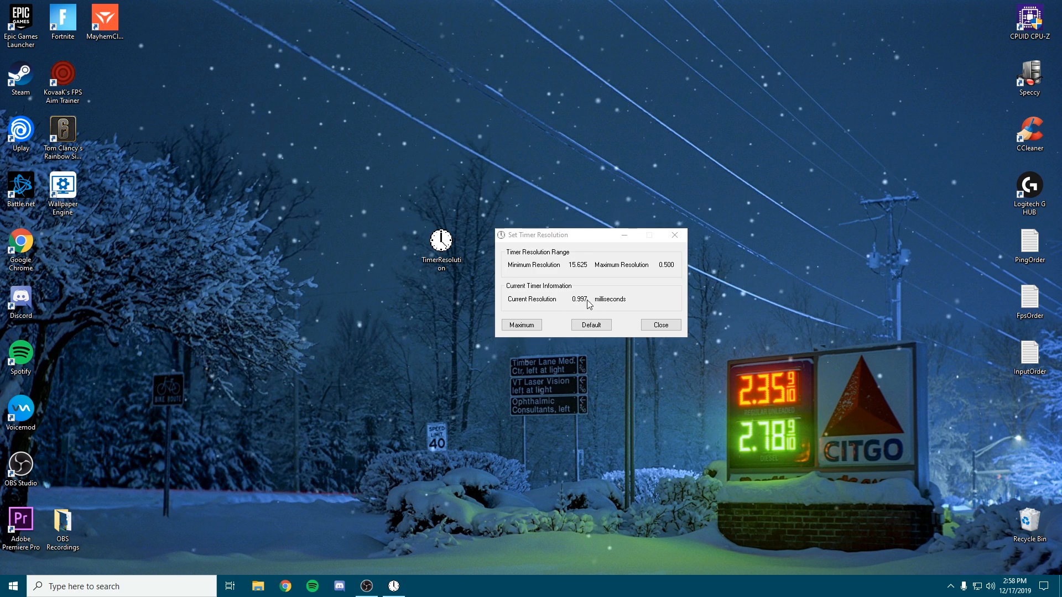
pyautogui.click(521, 324)
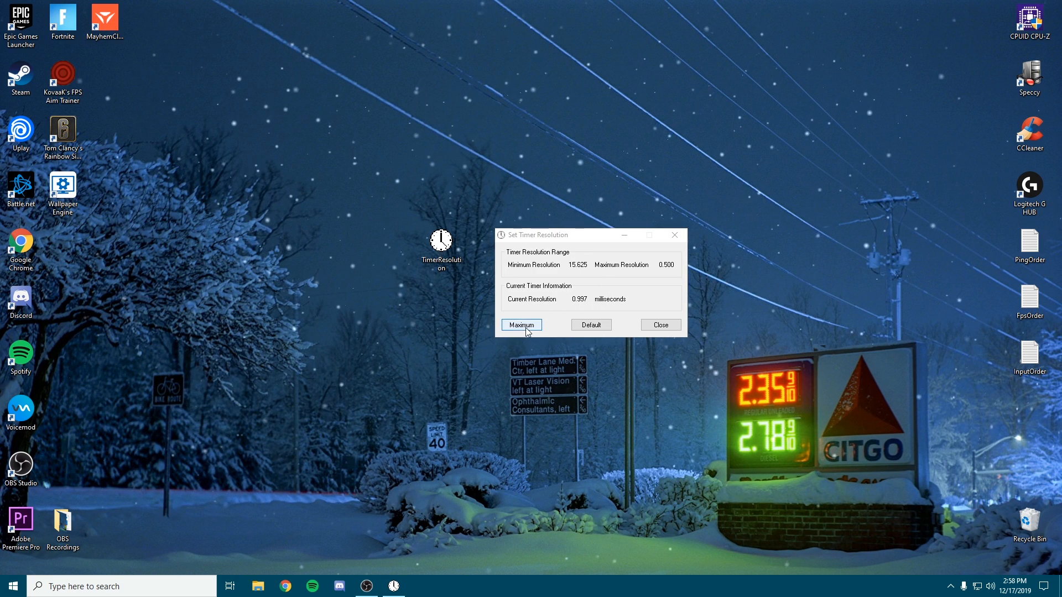
pyautogui.click(521, 324)
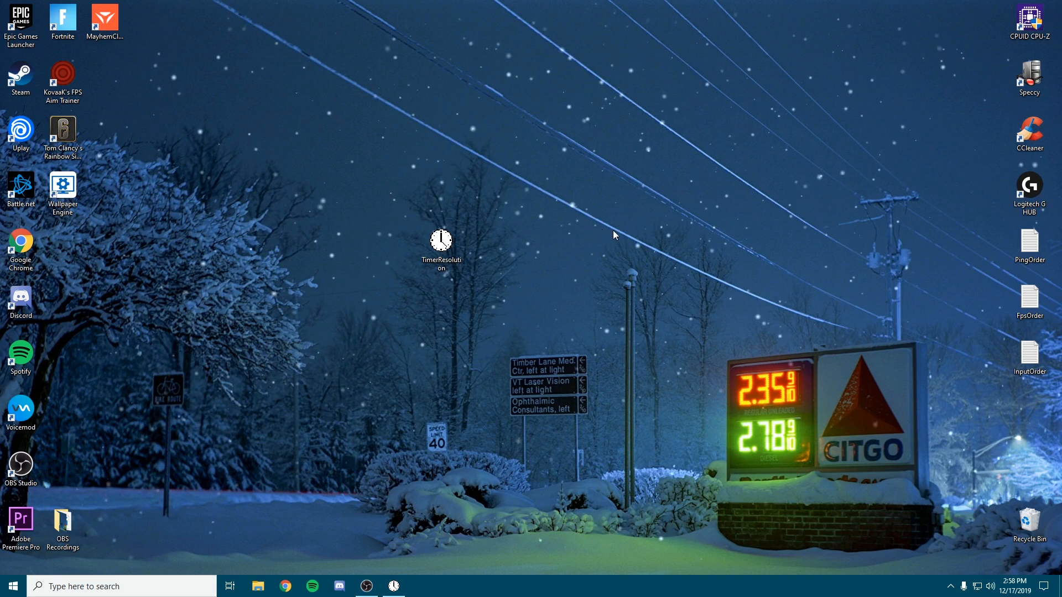
pyautogui.moveTo(607, 222)
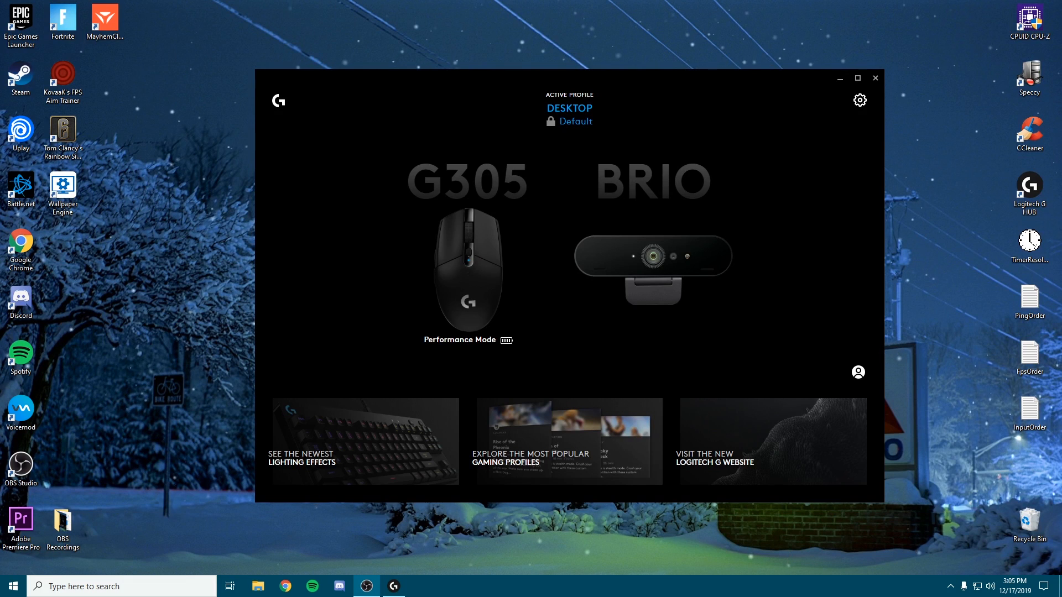
pyautogui.moveTo(470, 60)
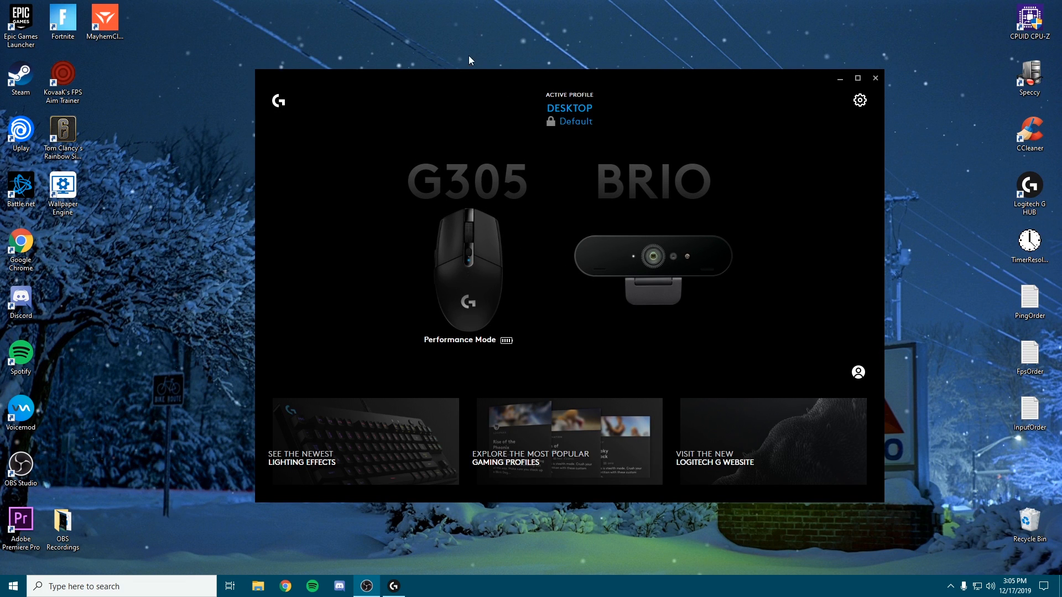
pyautogui.moveTo(488, 228)
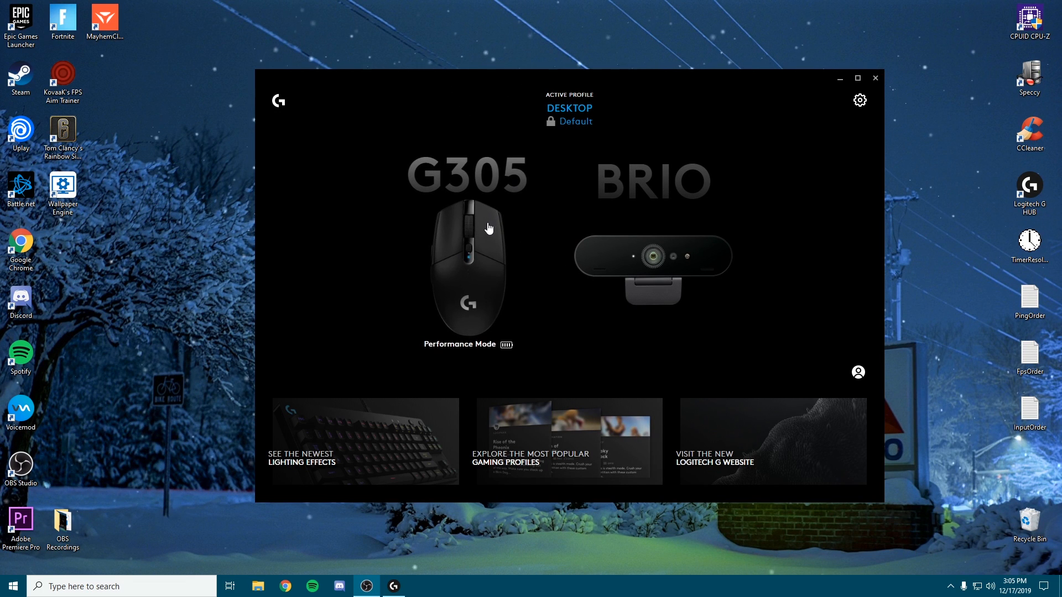
# - Select the G305 mouse to reach its Assignments page with the button mappings
pyautogui.click(466, 264)
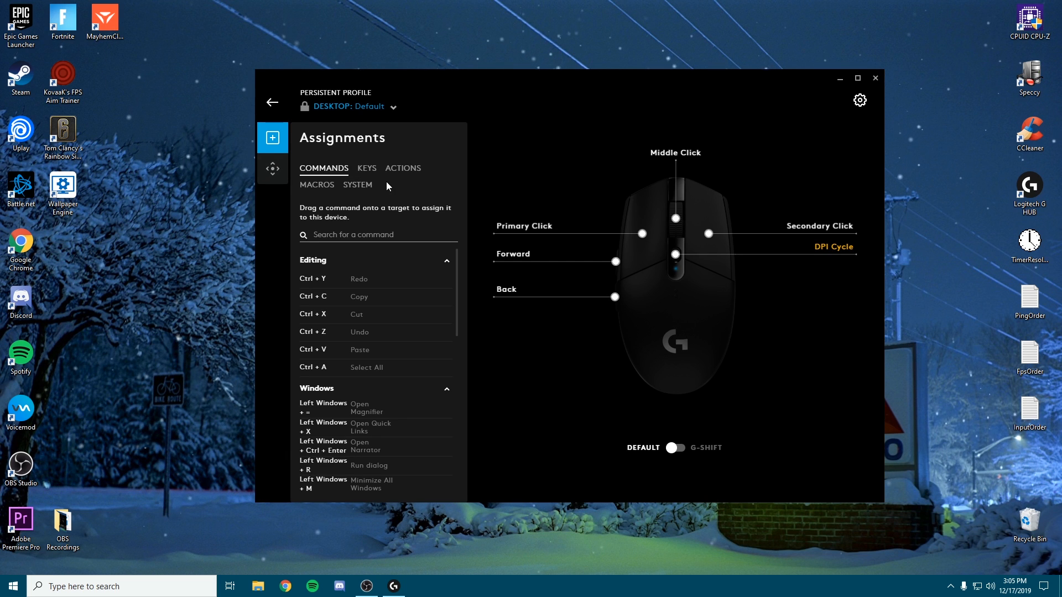
pyautogui.click(273, 168)
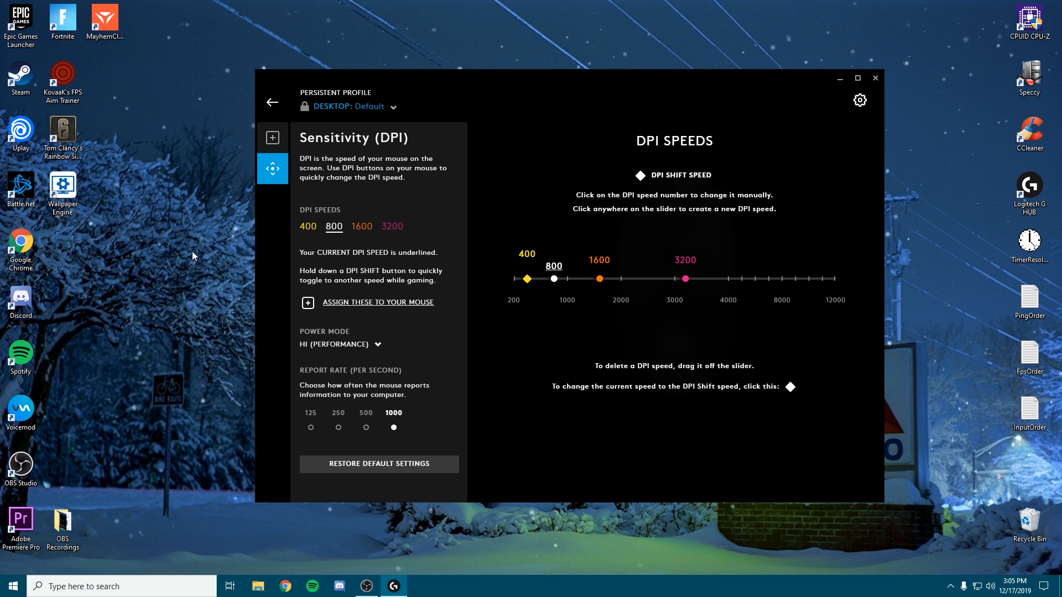
pyautogui.moveTo(417, 269)
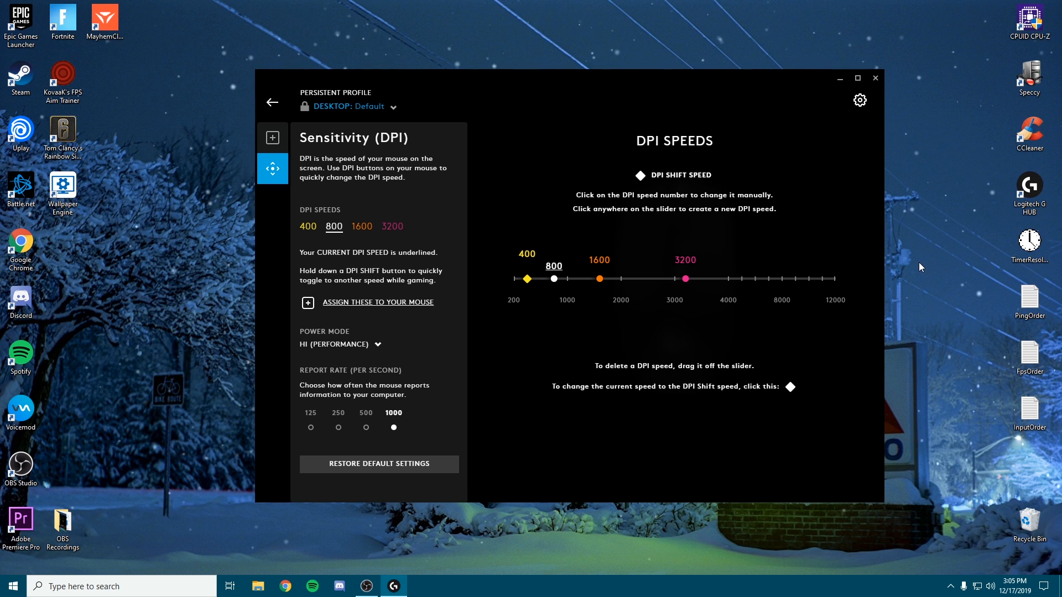
pyautogui.moveTo(737, 273)
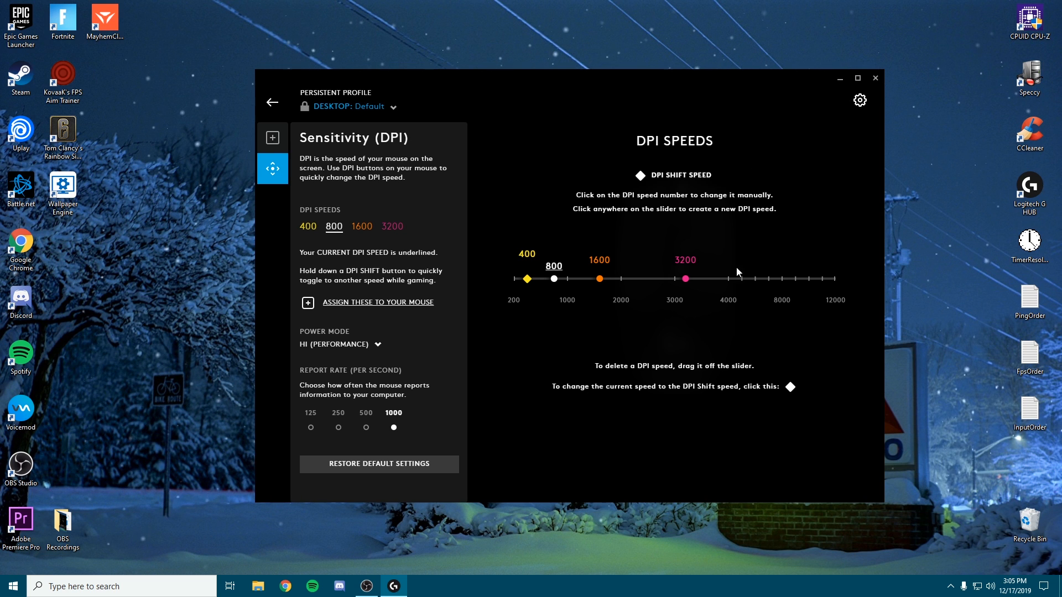
pyautogui.moveTo(415, 342)
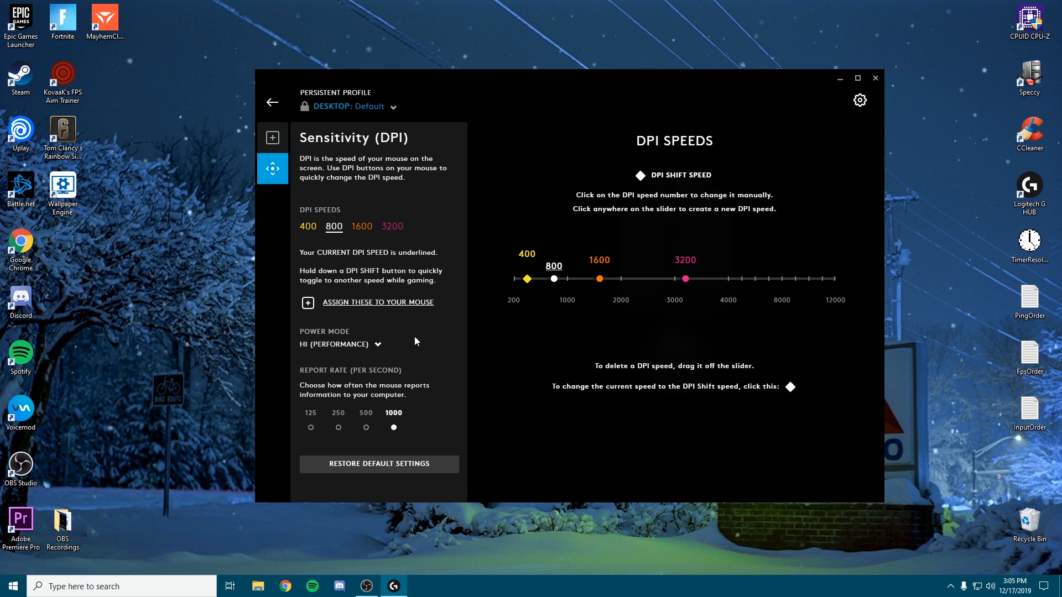
pyautogui.moveTo(532, 272)
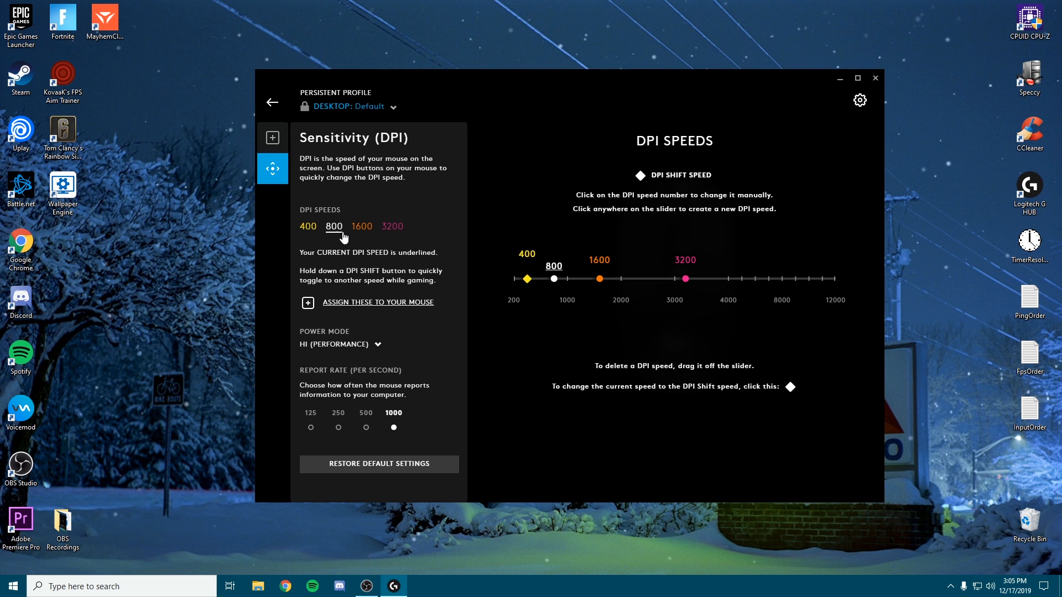
pyautogui.moveTo(454, 318)
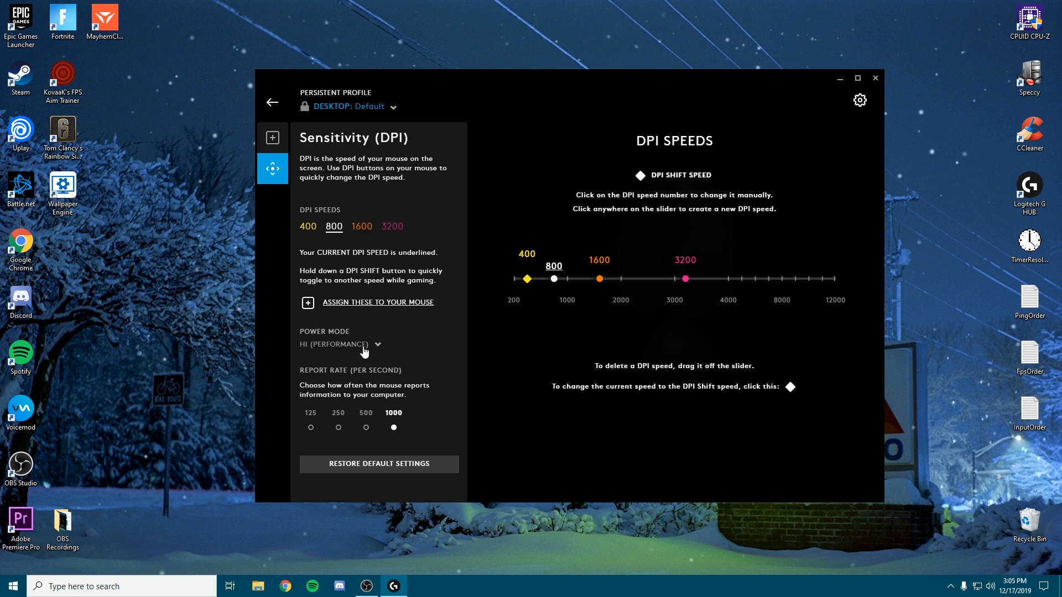
pyautogui.moveTo(322, 378)
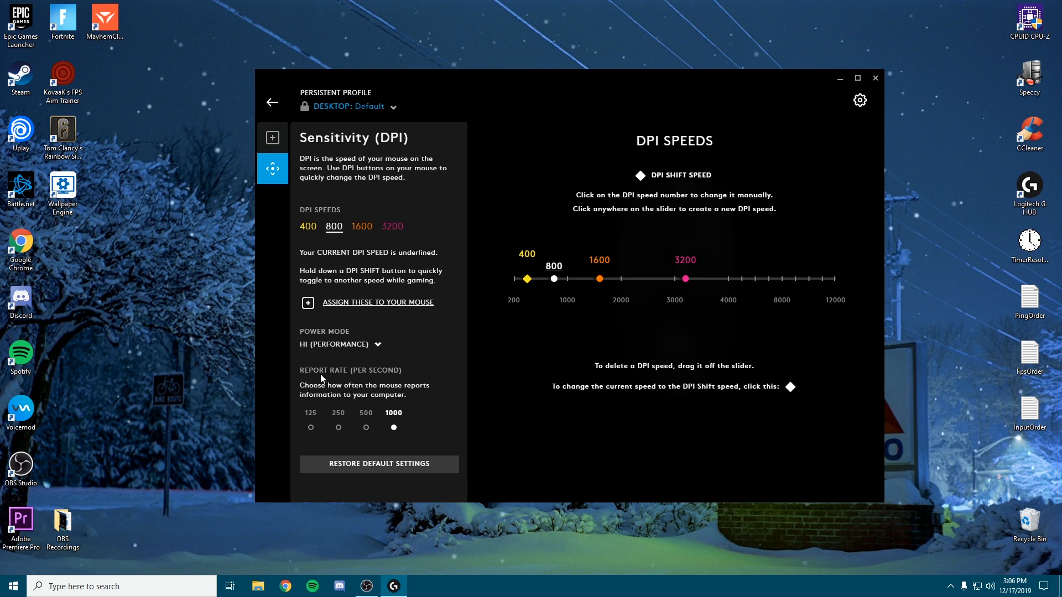
pyautogui.moveTo(390, 421)
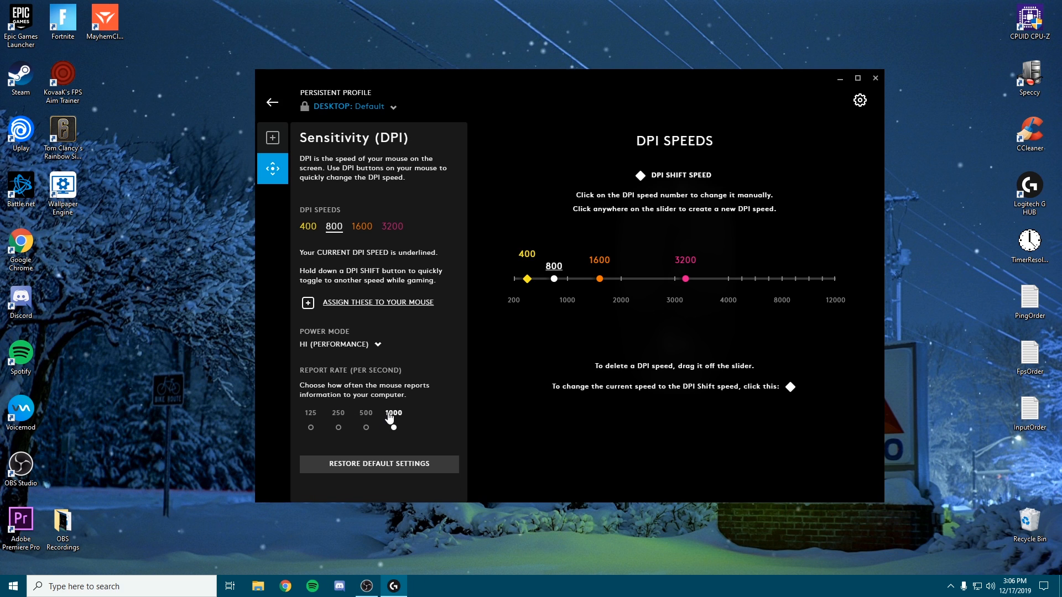
pyautogui.click(393, 427)
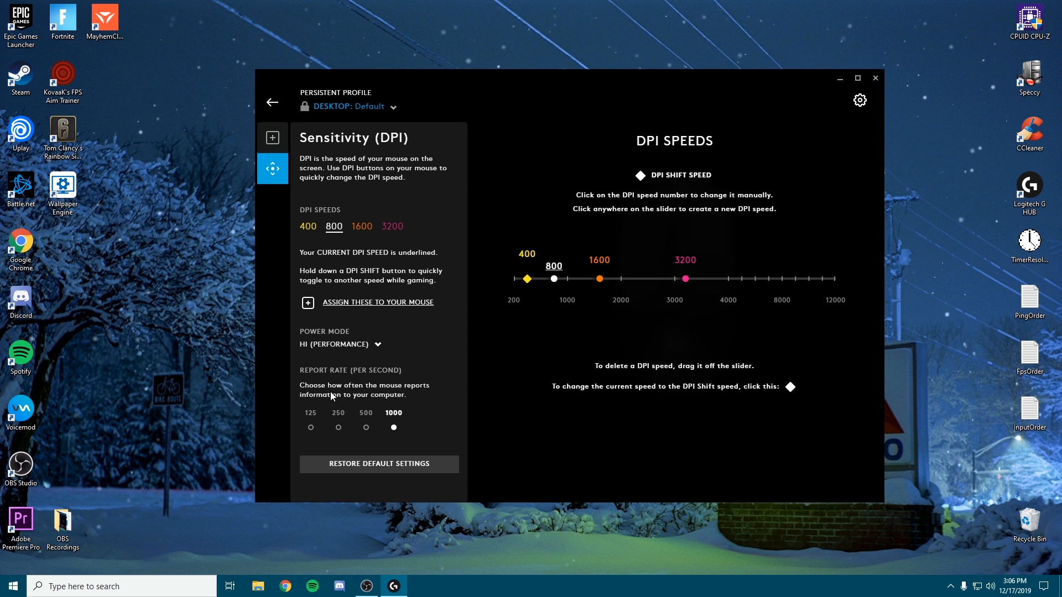
pyautogui.moveTo(380, 435)
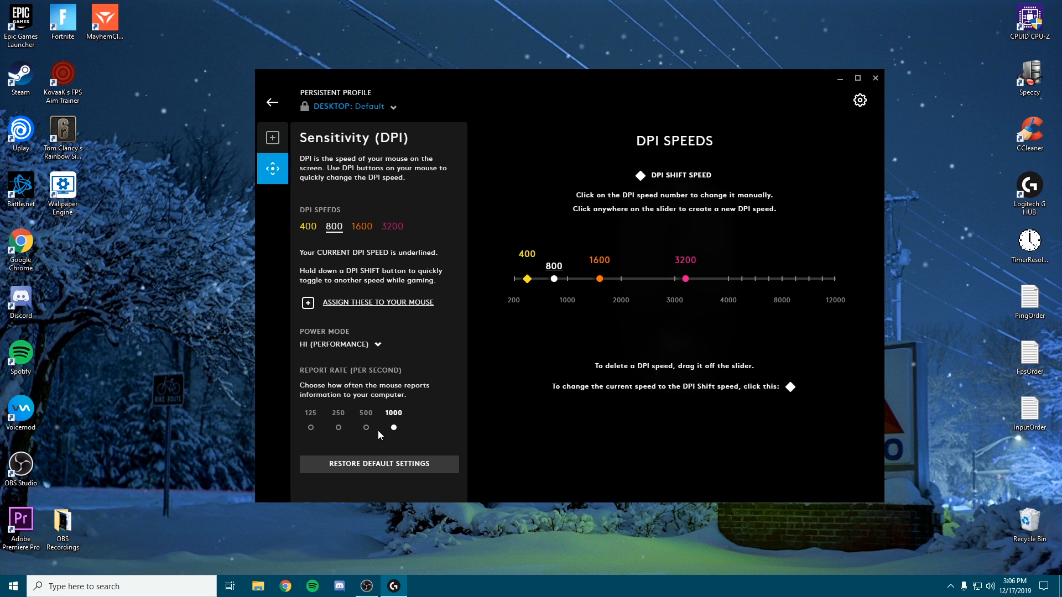
pyautogui.moveTo(837, 447)
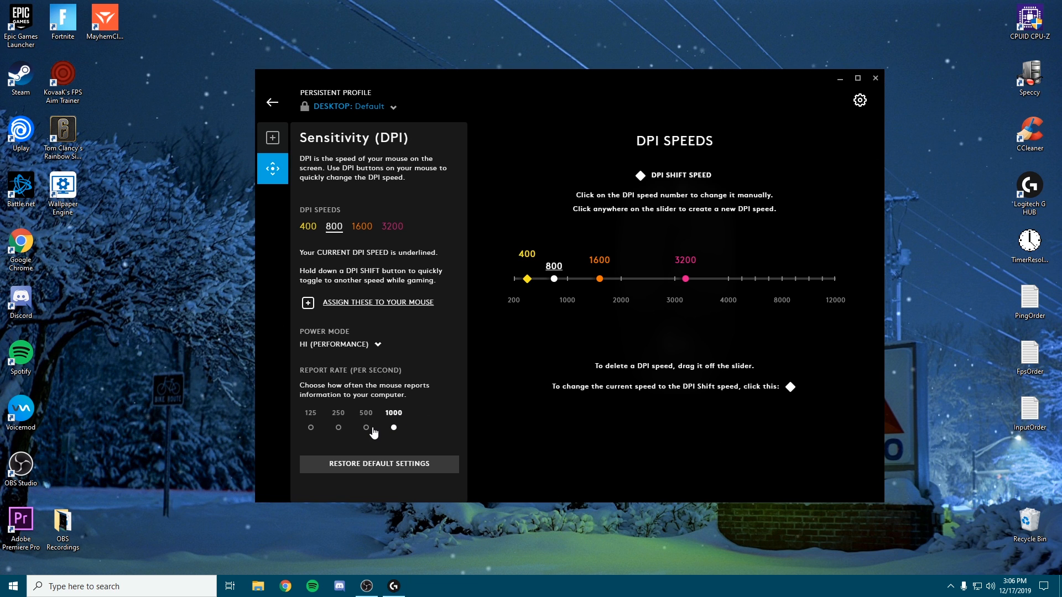
pyautogui.click(394, 427)
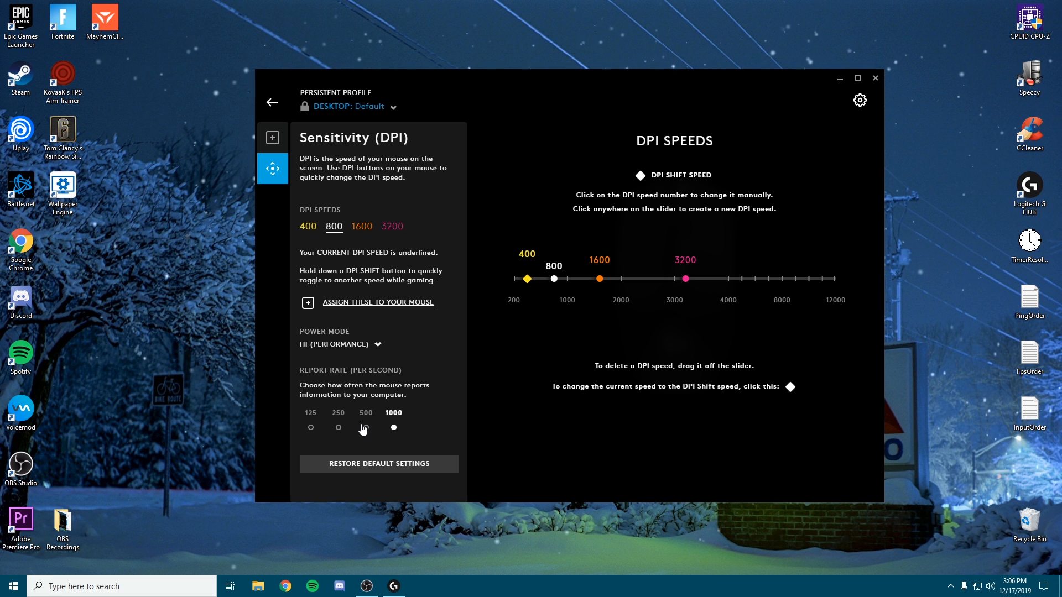
pyautogui.moveTo(371, 427)
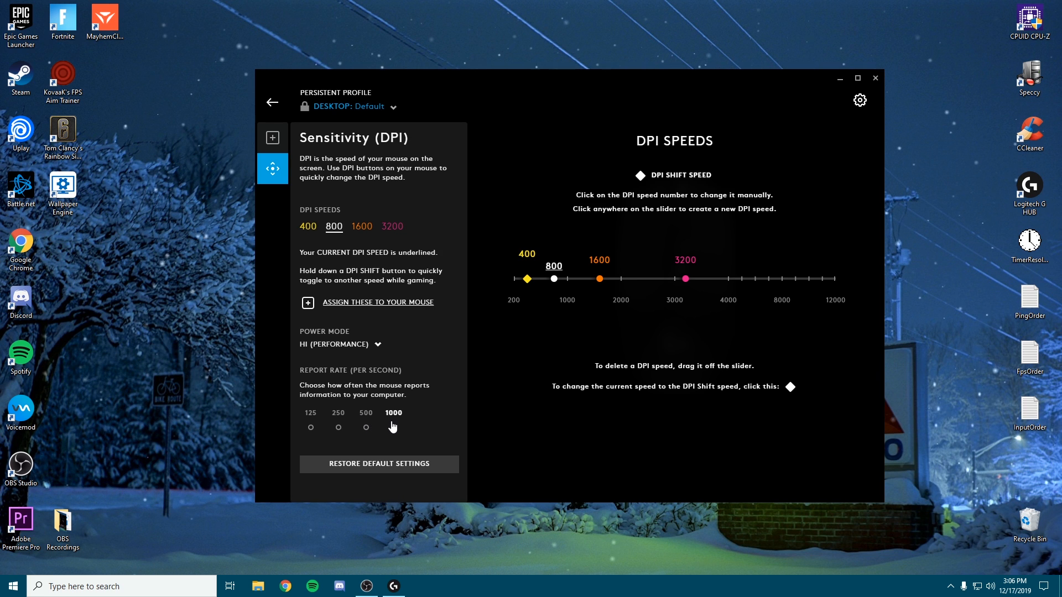
pyautogui.click(392, 427)
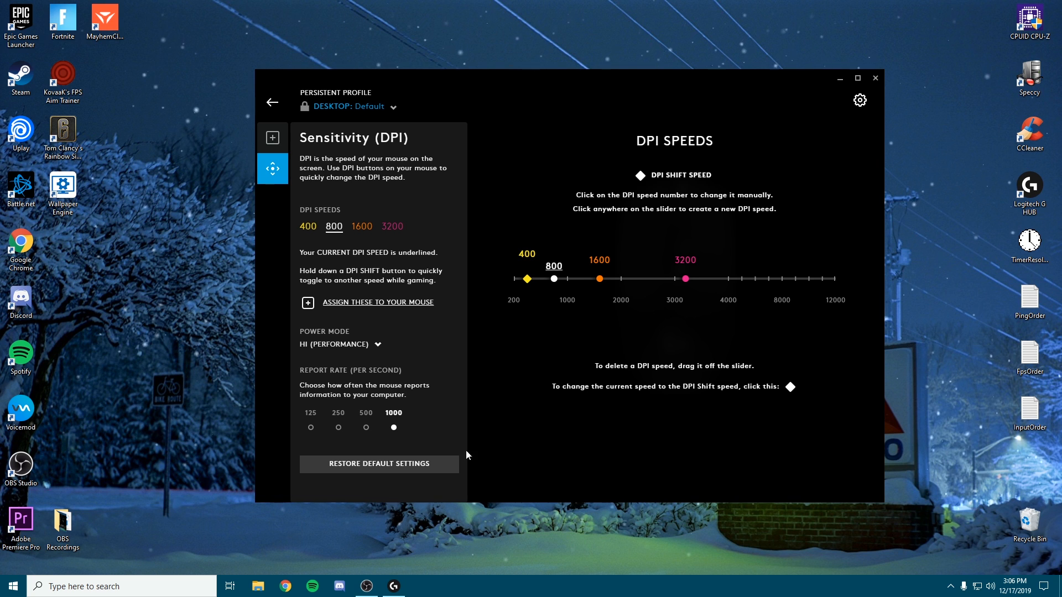
pyautogui.moveTo(351, 367)
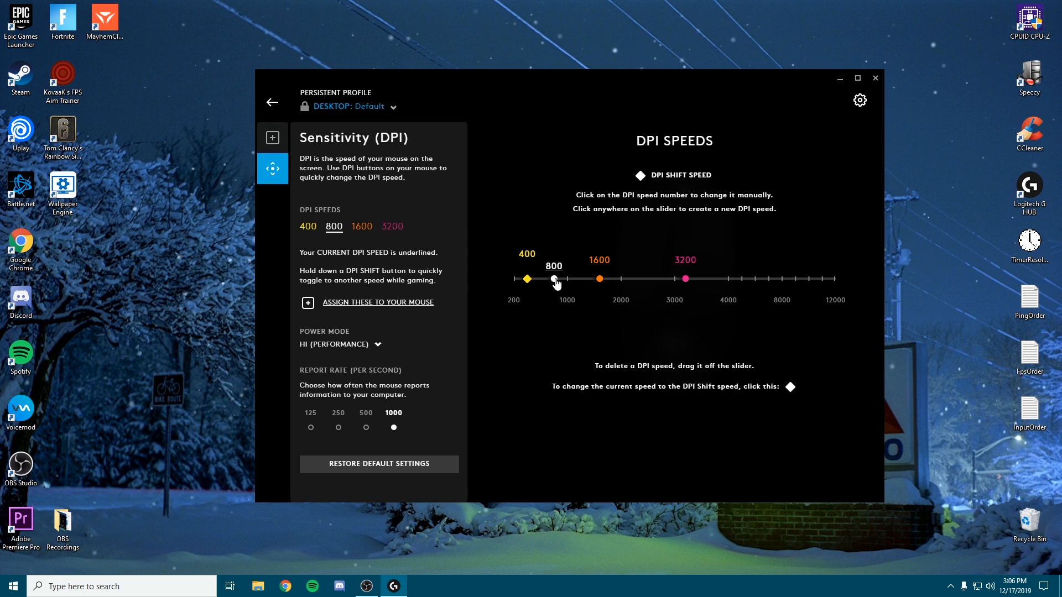
pyautogui.click(341, 344)
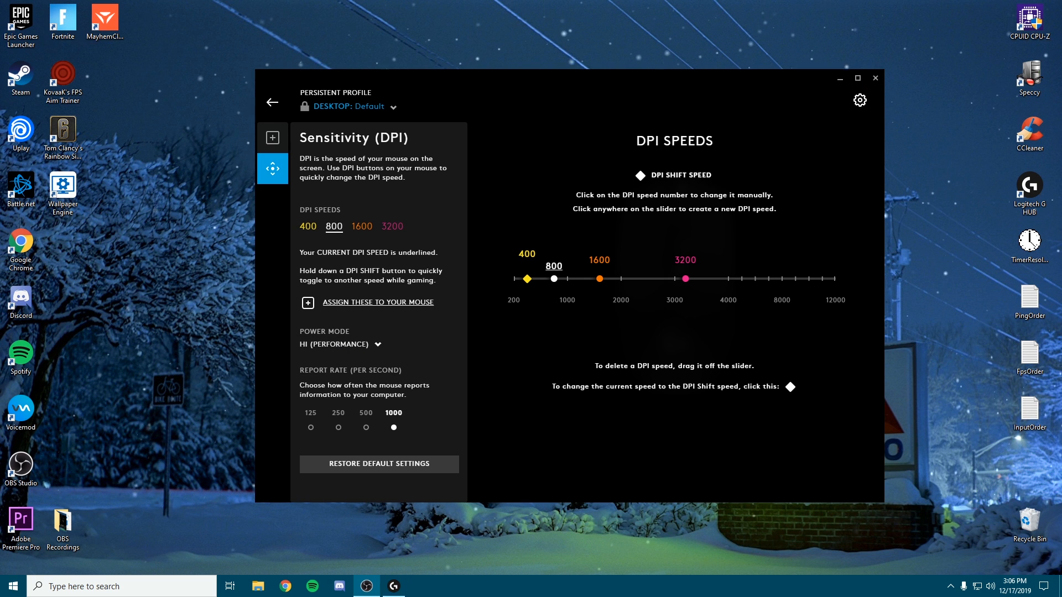
pyautogui.click(874, 78)
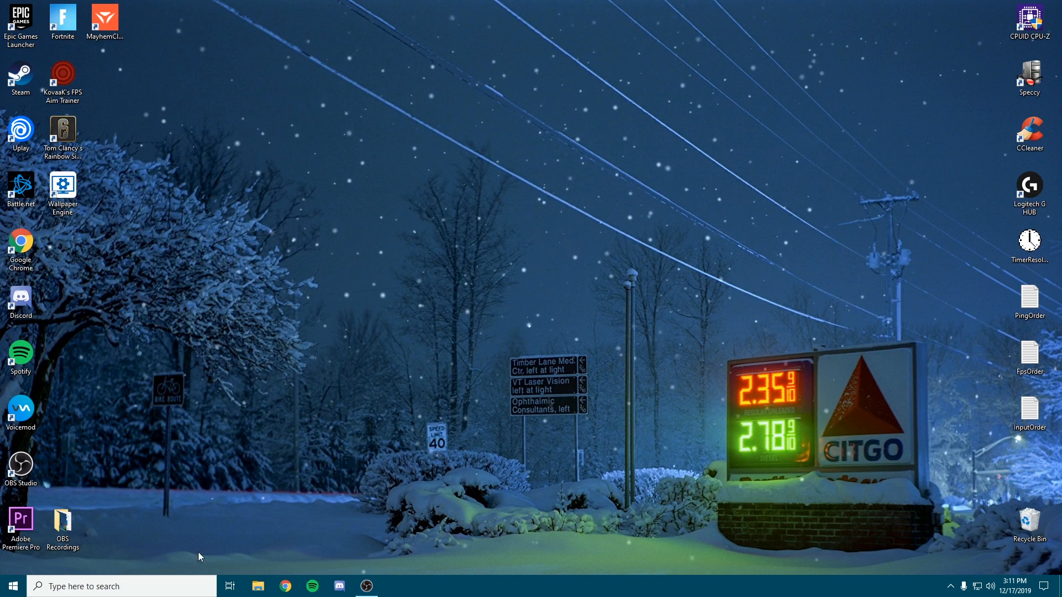
pyautogui.write('device manager')
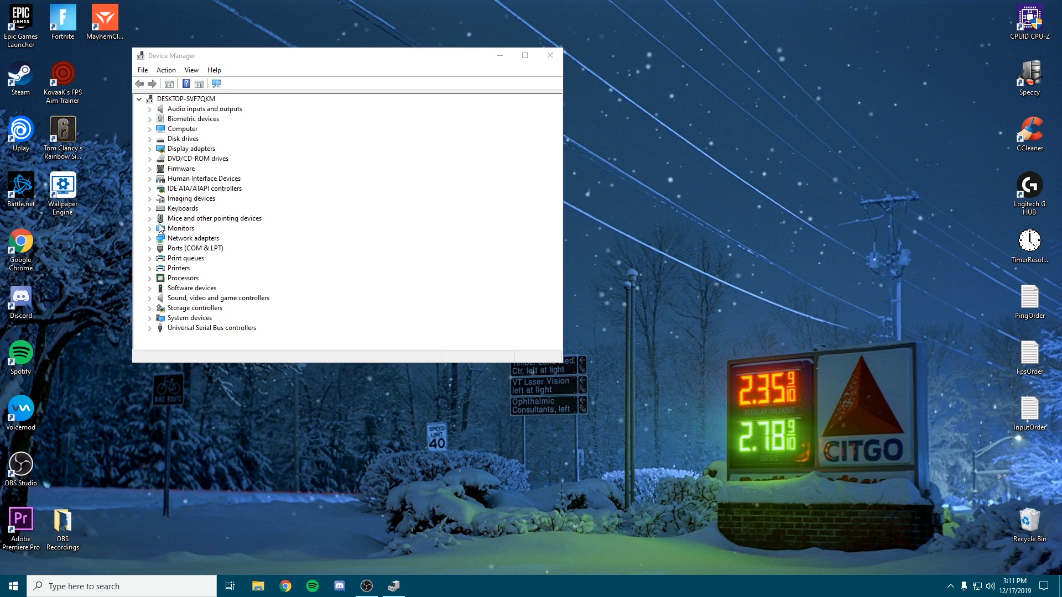
pyautogui.click(150, 218)
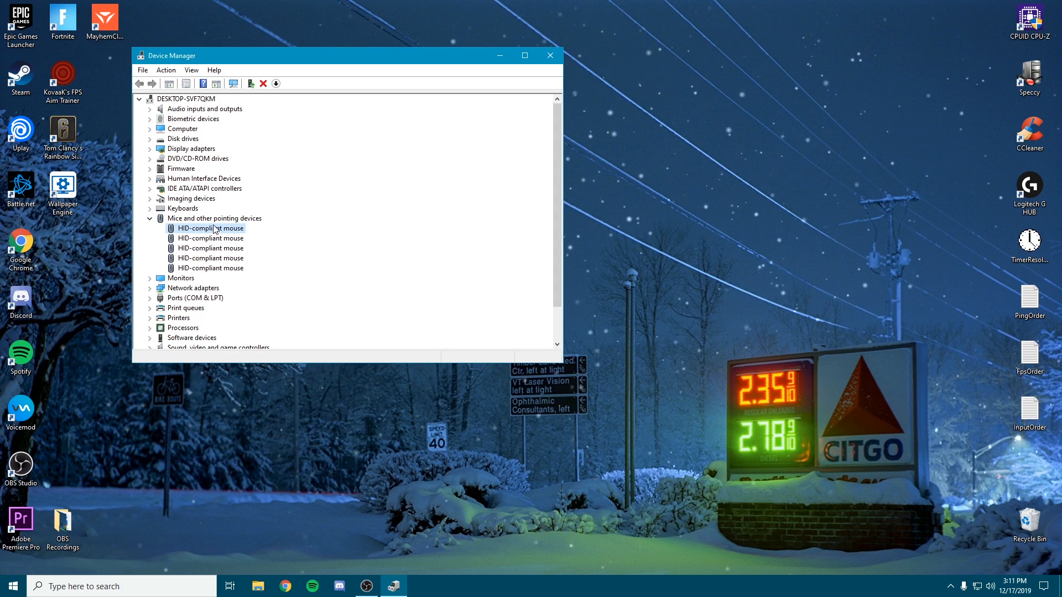
pyautogui.rightClick(210, 248)
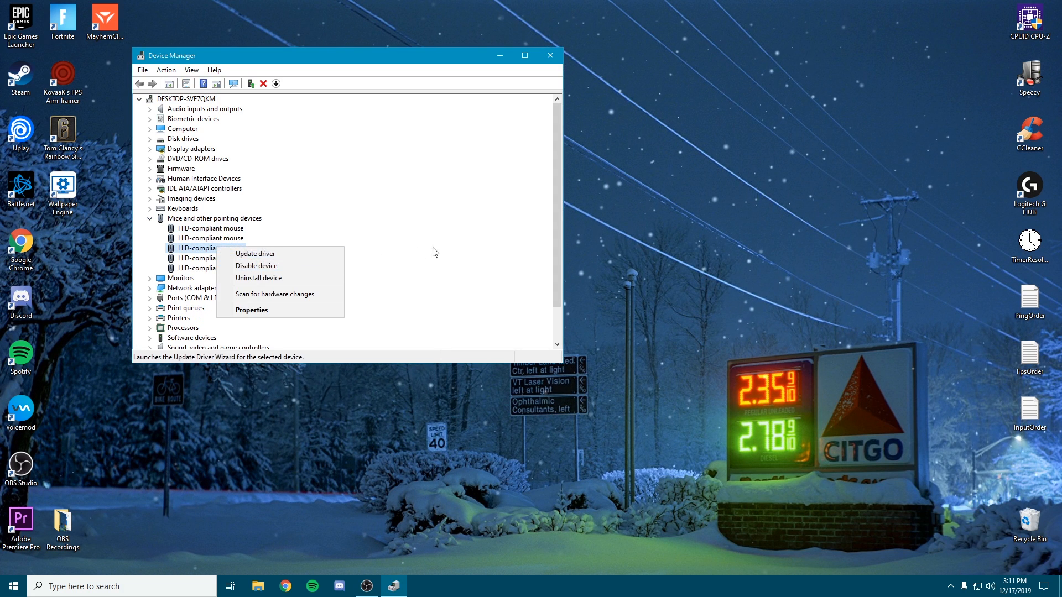
pyautogui.click(550, 55)
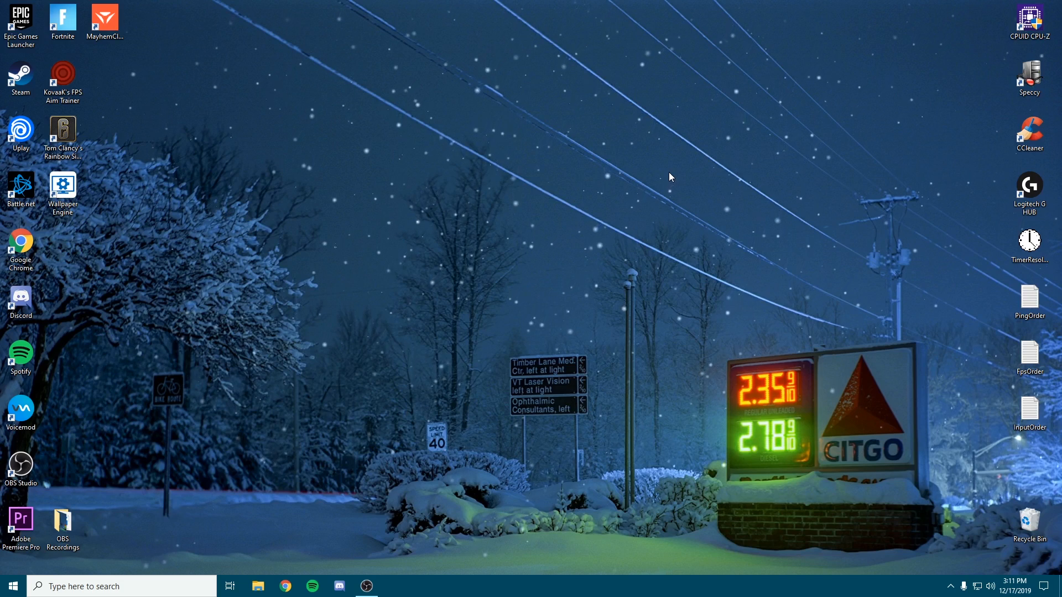
pyautogui.moveTo(624, 263)
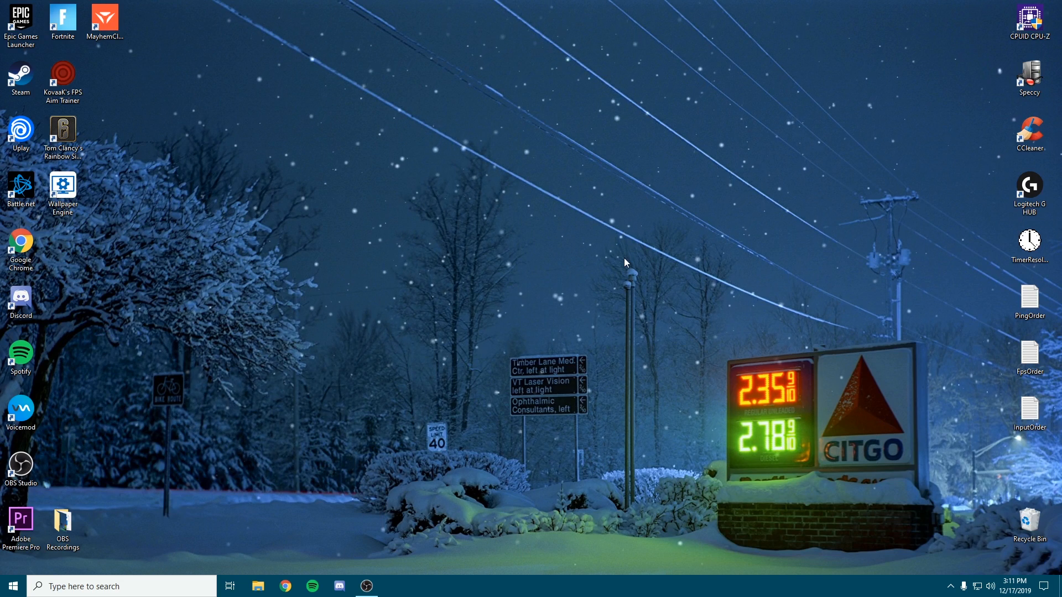